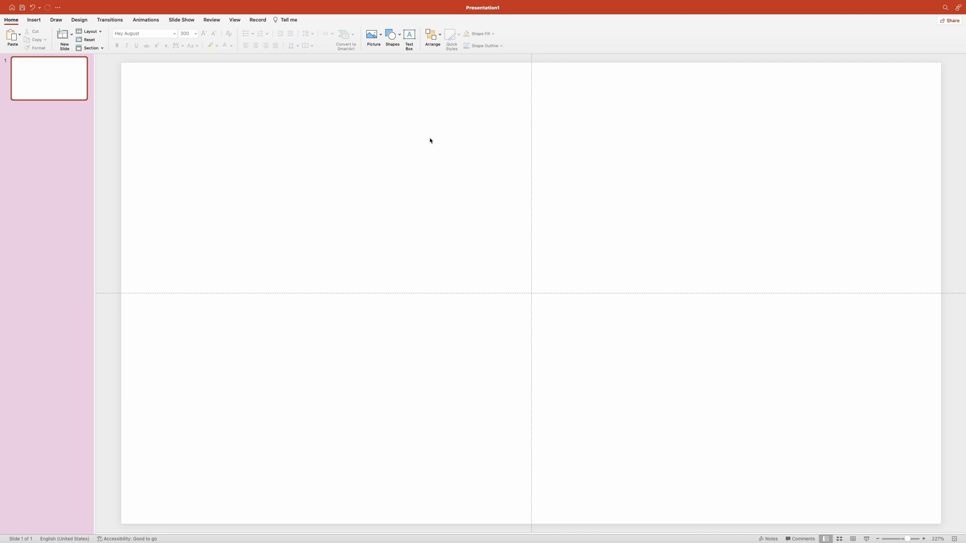
pyautogui.moveTo(368, 153)
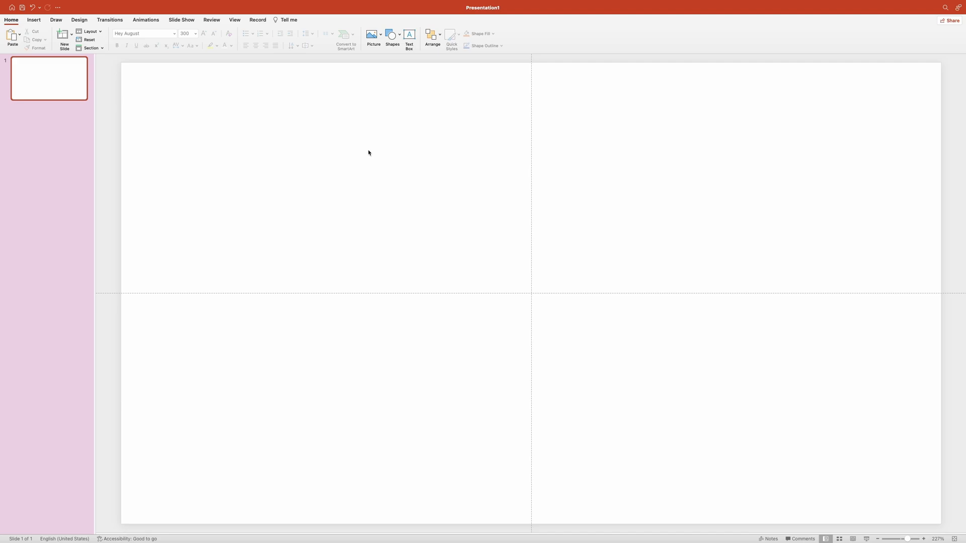
# Step: Fill the slide background with the background.jpg car photo via Format Background picture fill
pyautogui.rightClick(369, 153)
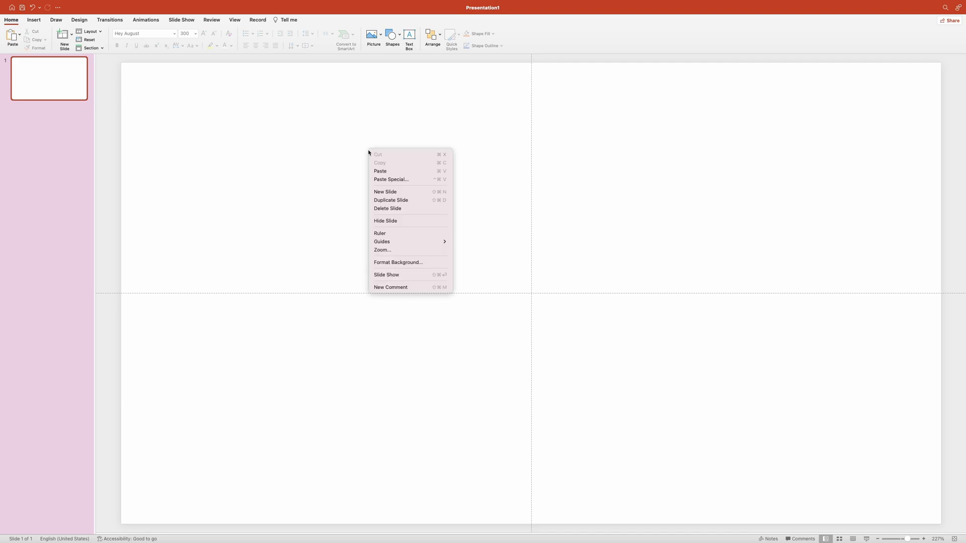
pyautogui.moveTo(397, 266)
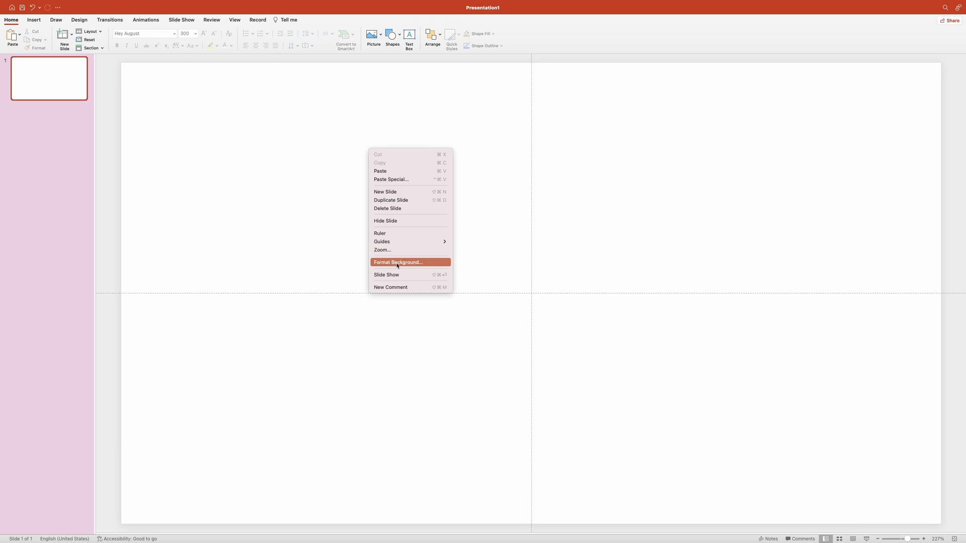
pyautogui.click(399, 262)
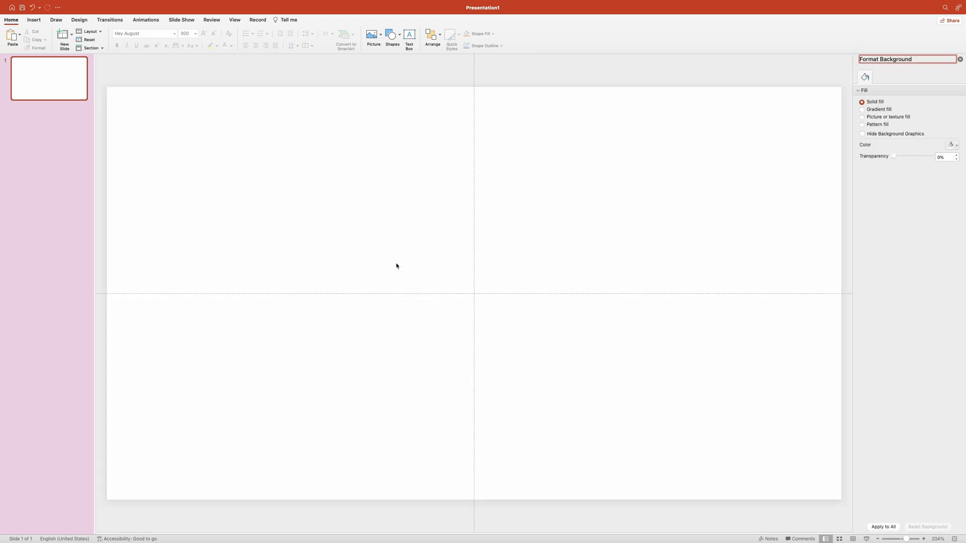
pyautogui.moveTo(393, 266)
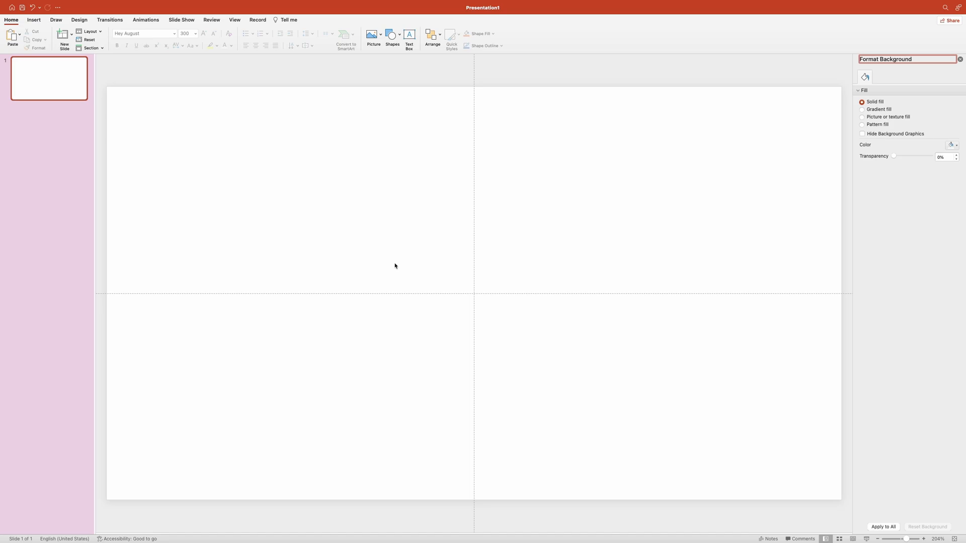
pyautogui.moveTo(821, 166)
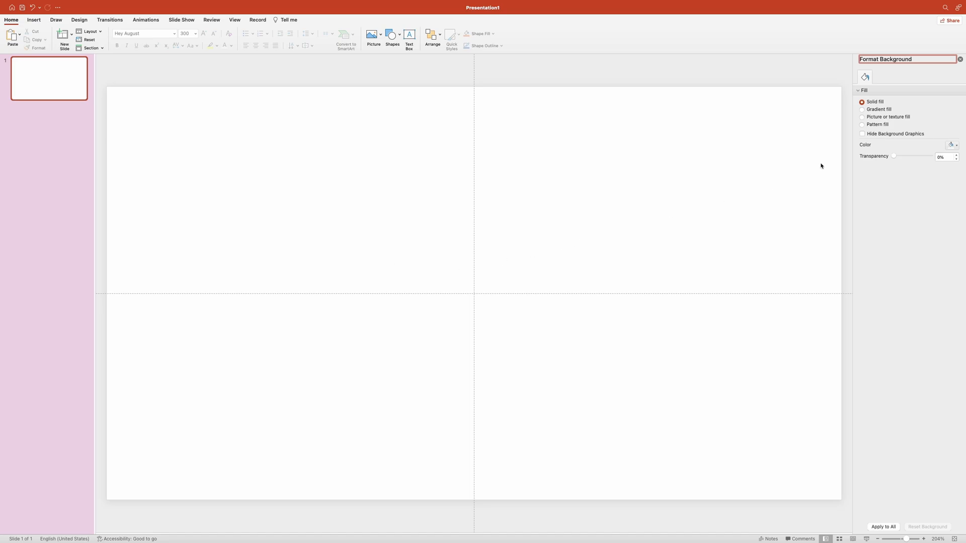
pyautogui.click(861, 117)
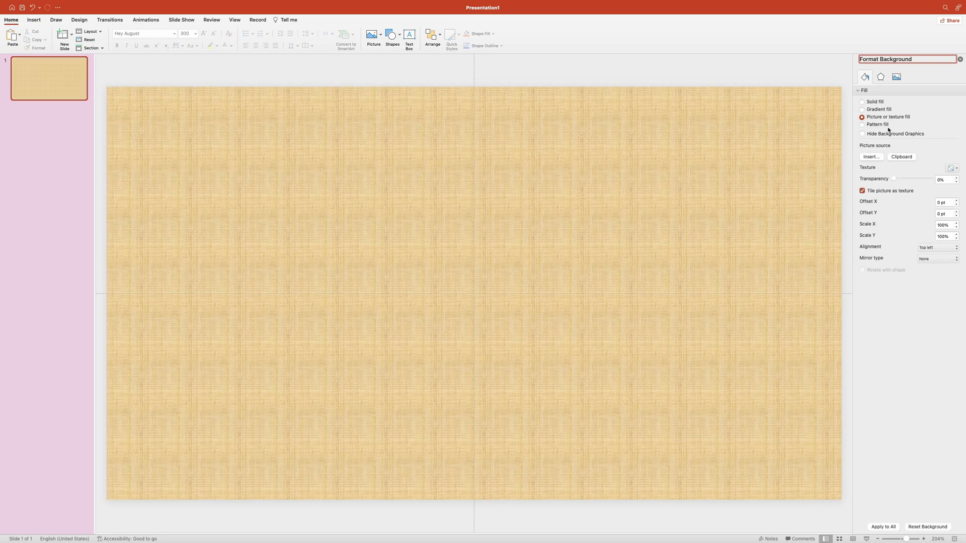
pyautogui.click(870, 156)
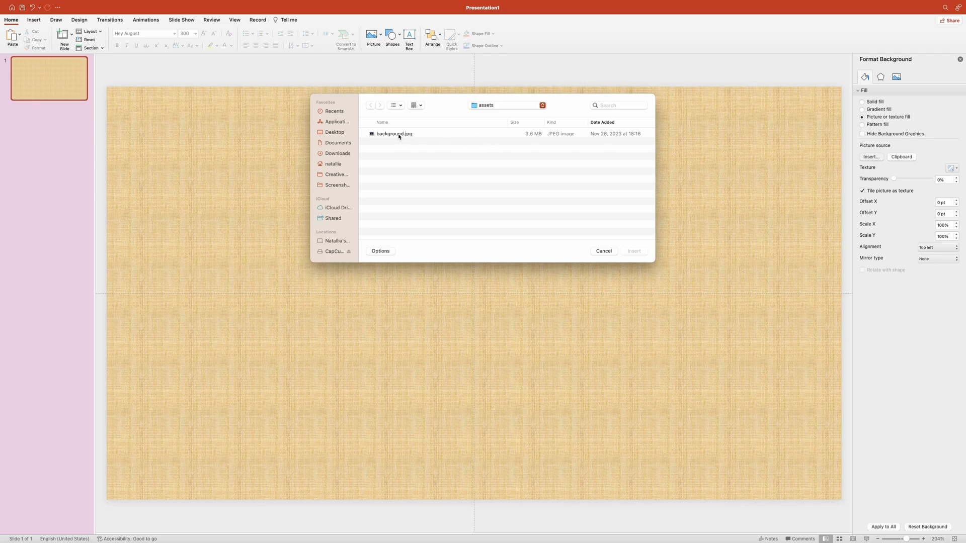
pyautogui.click(393, 133)
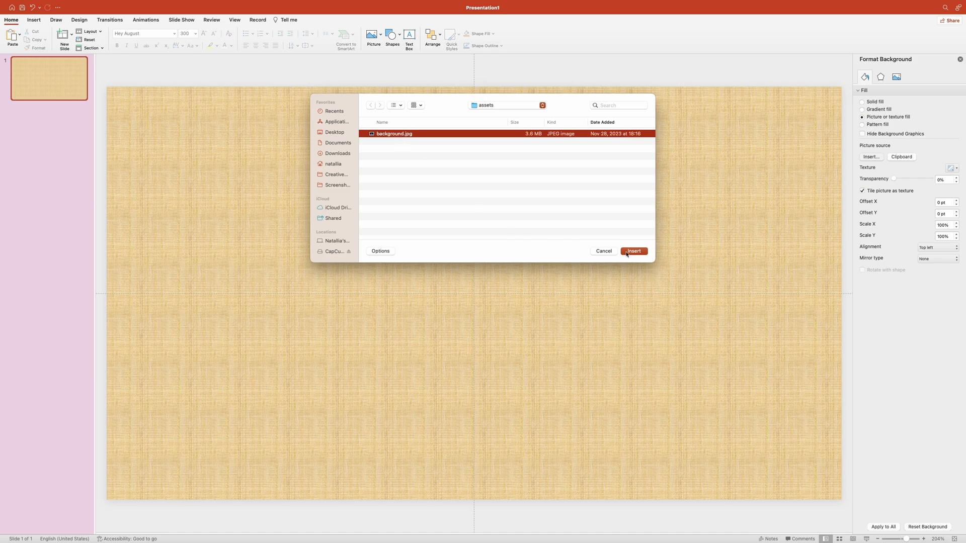
pyautogui.click(634, 251)
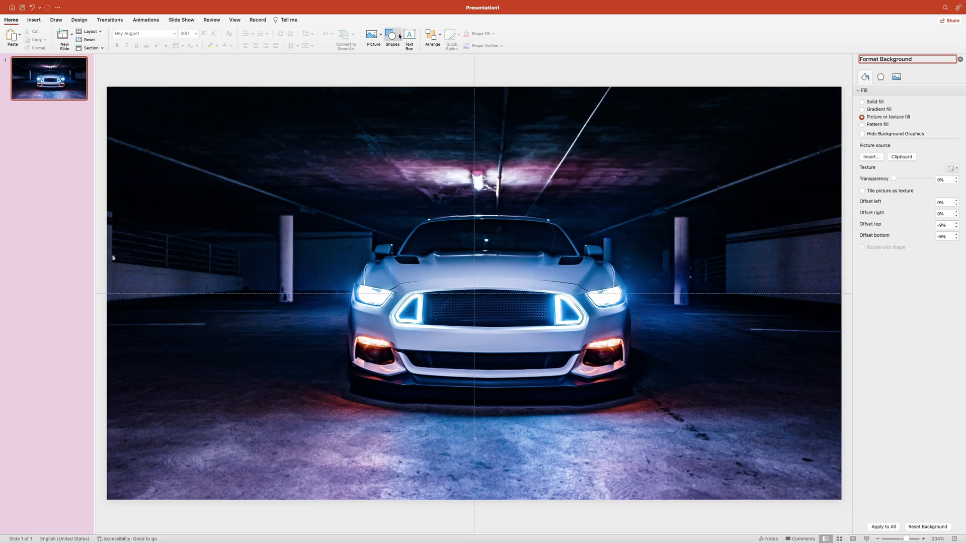
# Step: Draw a full-slide rectangle with no outline and white fill, hiding the car photo
pyautogui.click(390, 34)
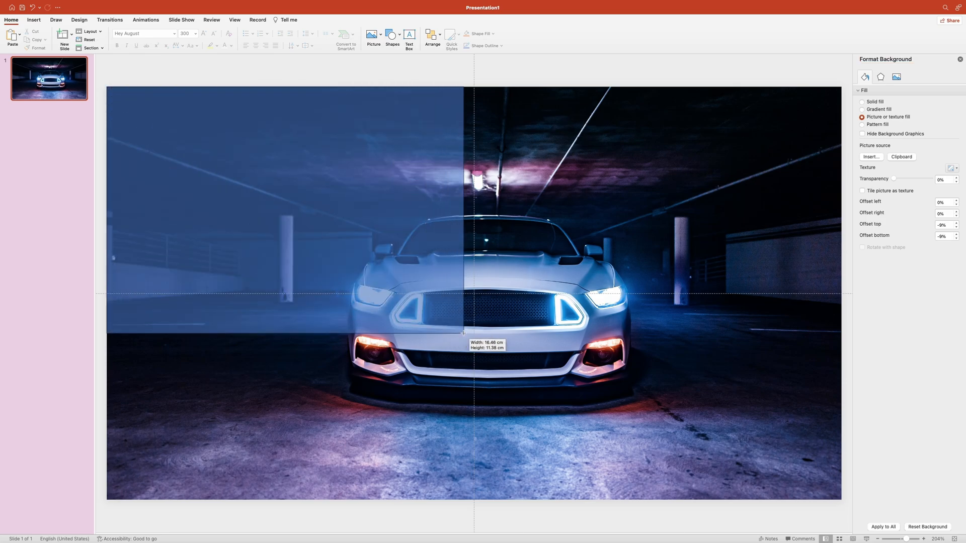
pyautogui.moveTo(464, 333); pyautogui.dragTo(839, 501)
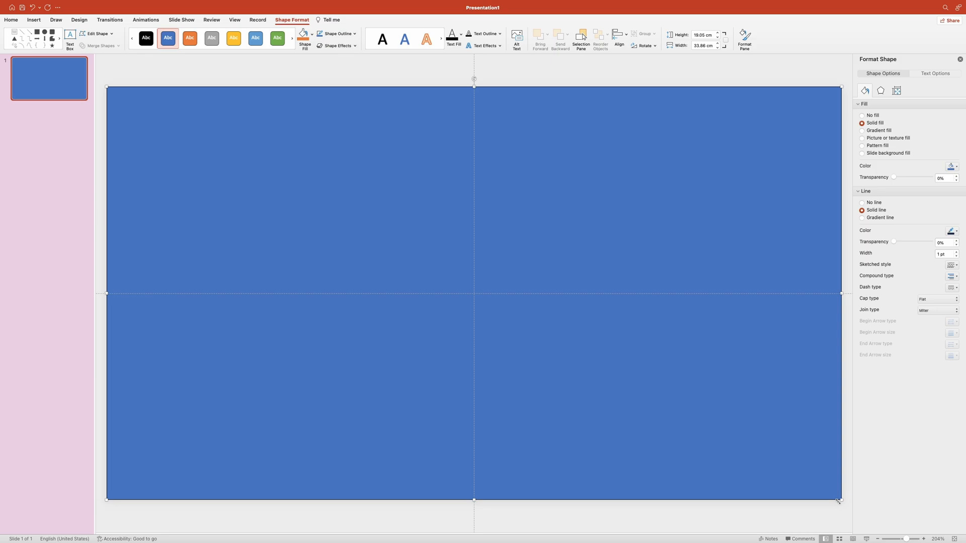
pyautogui.moveTo(843, 353)
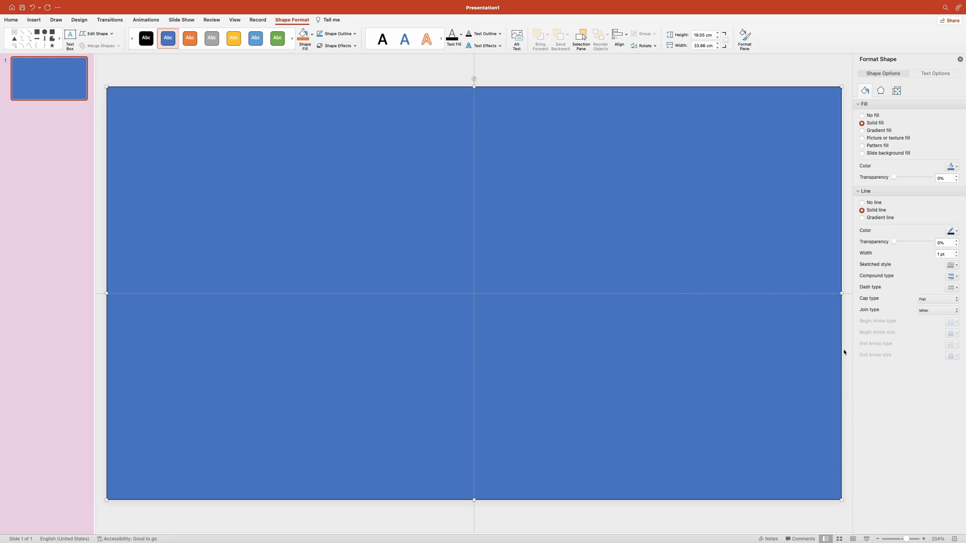
pyautogui.click(862, 202)
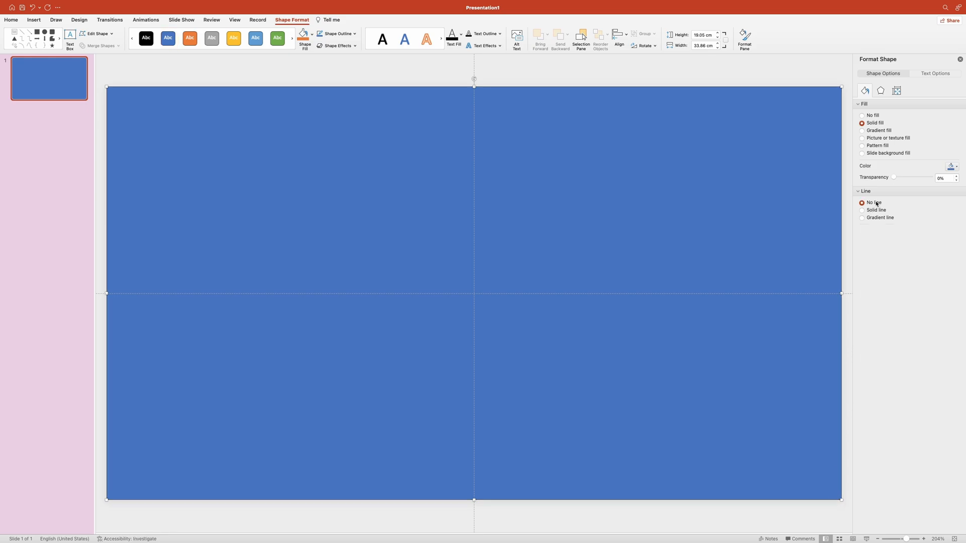
pyautogui.click(952, 166)
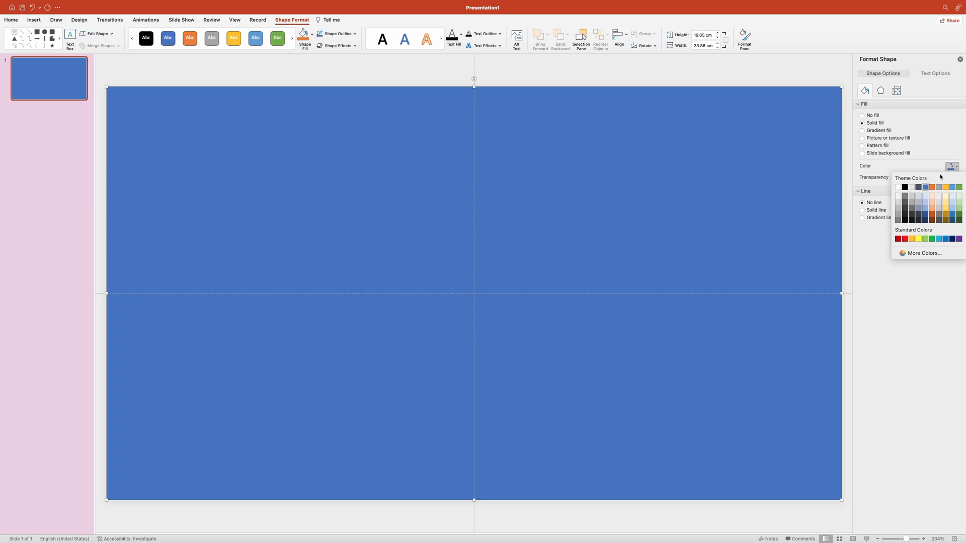
pyautogui.click(900, 186)
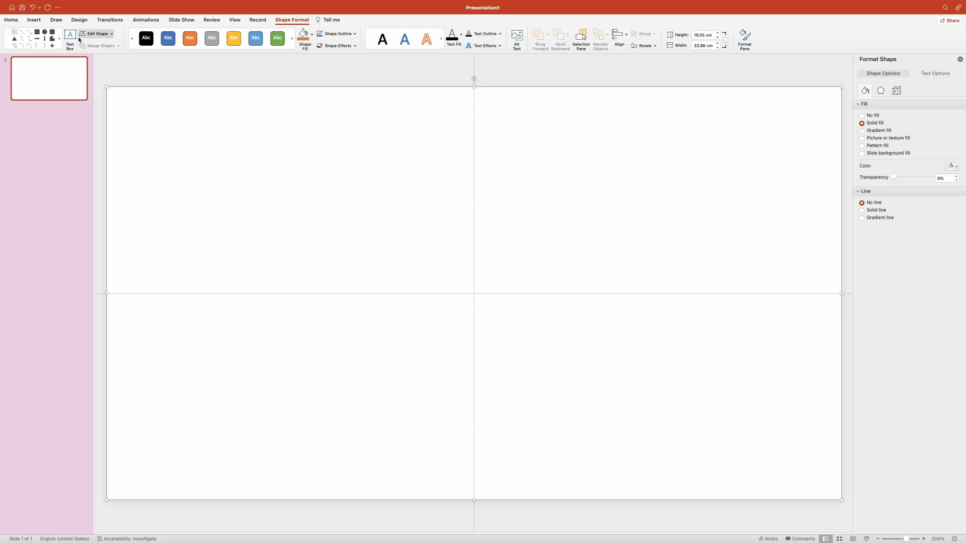
pyautogui.moveTo(121, 69)
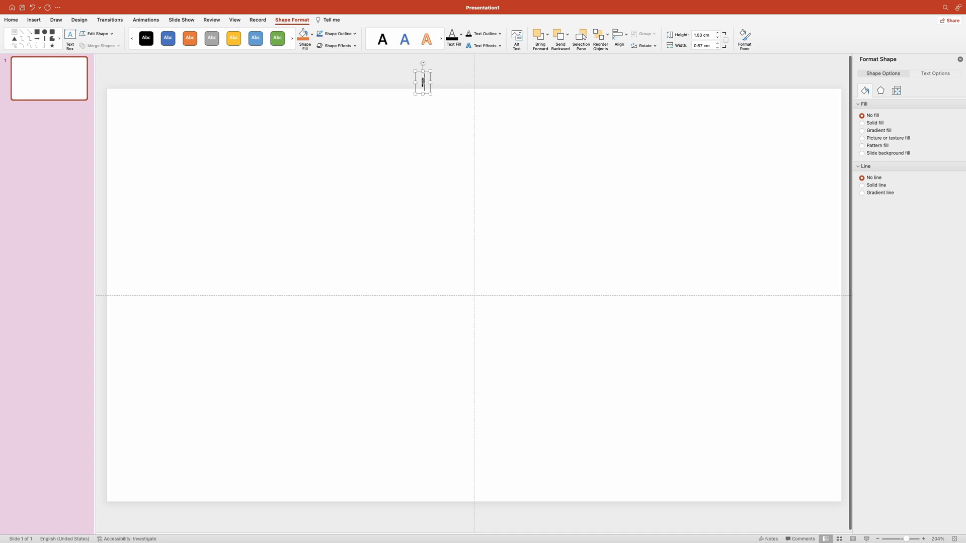
# Step: Set the text box font to Hey August at size 300 for the brush-stroke character
pyautogui.click(11, 19)
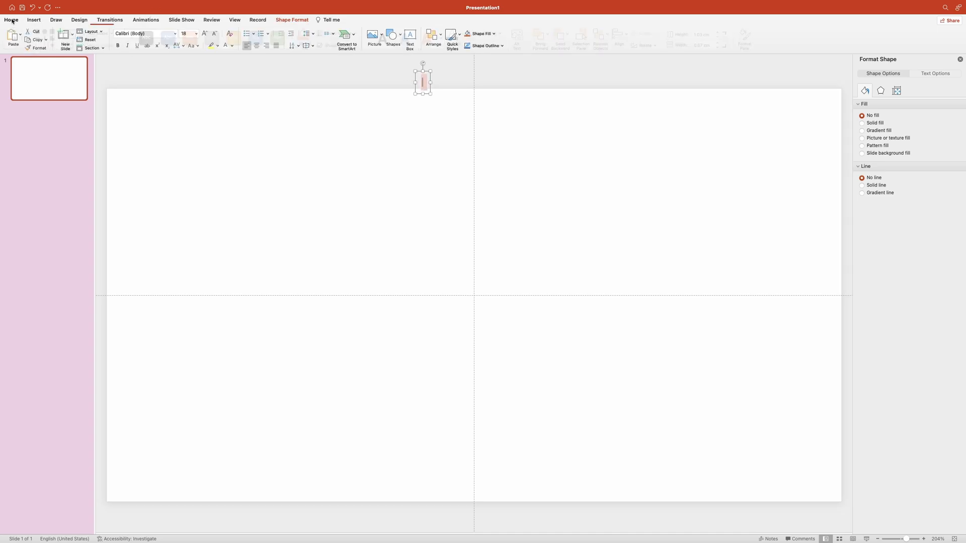
pyautogui.click(10, 19)
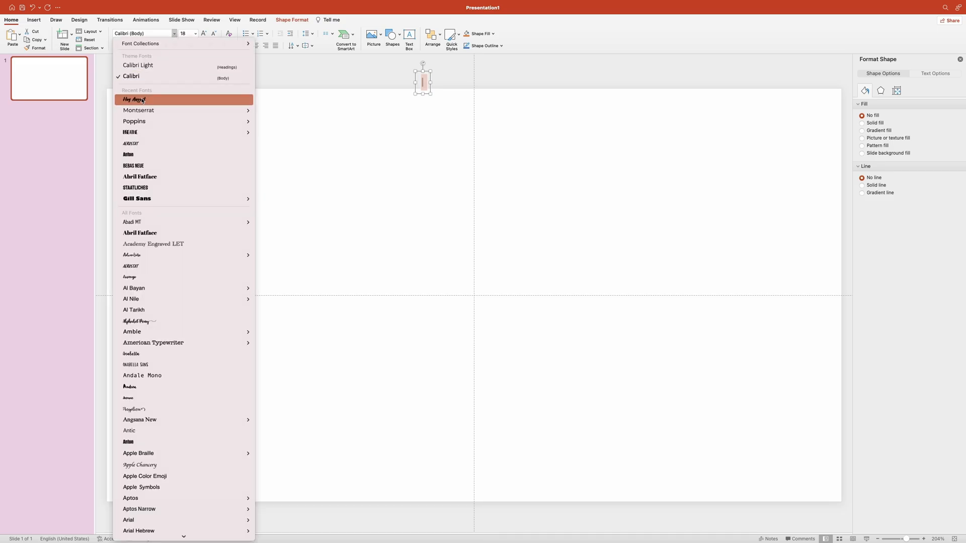
pyautogui.click(133, 99)
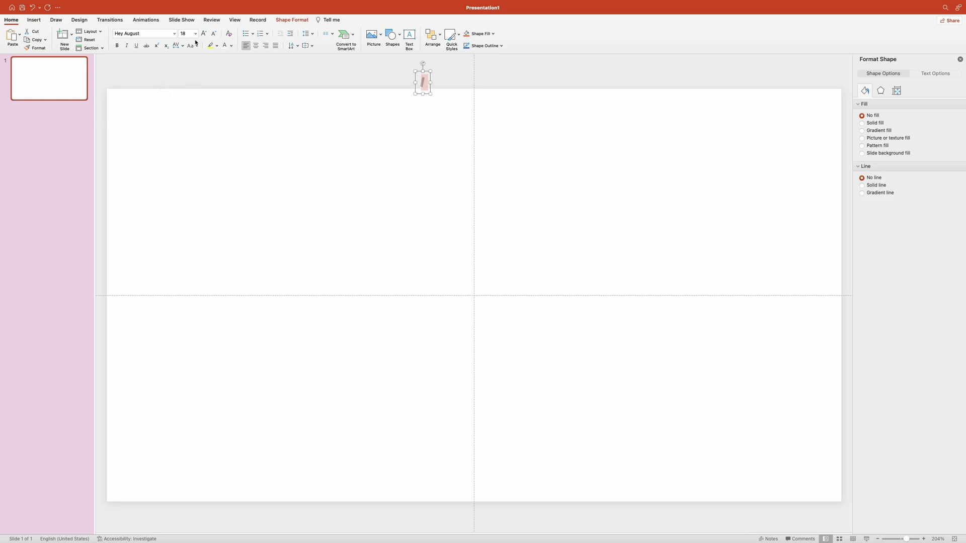
pyautogui.click(184, 35)
pyautogui.write('300')
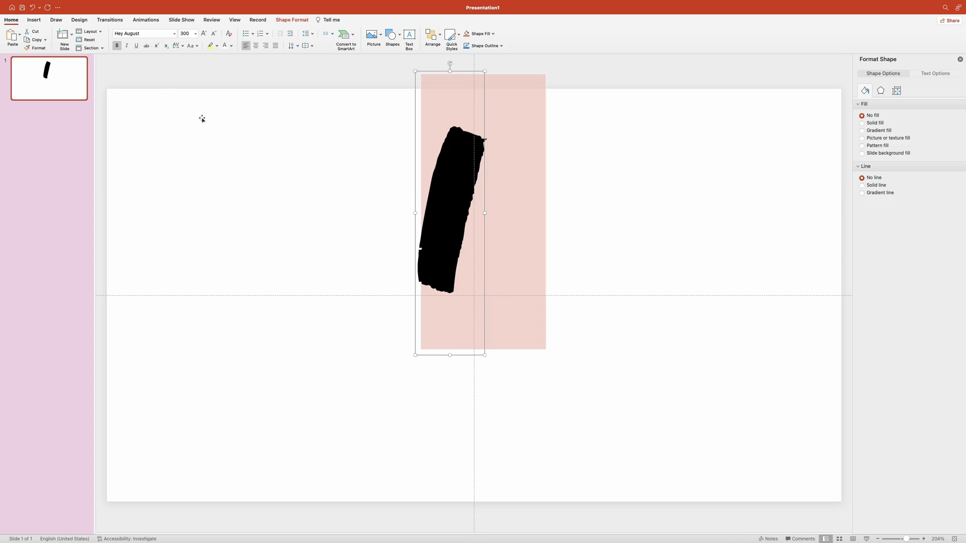
# Step: Intersect a rectangle with the brush-stroke text into one solid blue brush-stroke shape
pyautogui.click(389, 34)
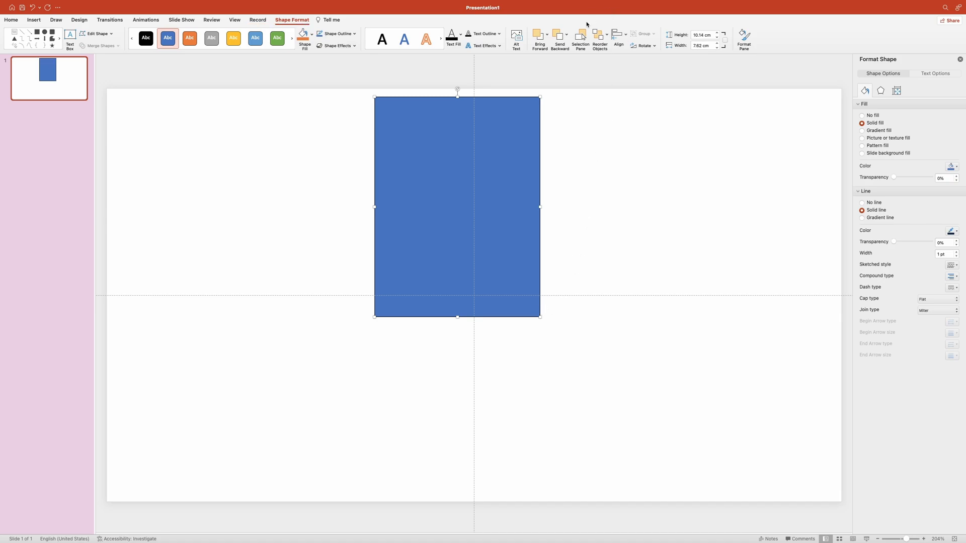
pyautogui.click(580, 39)
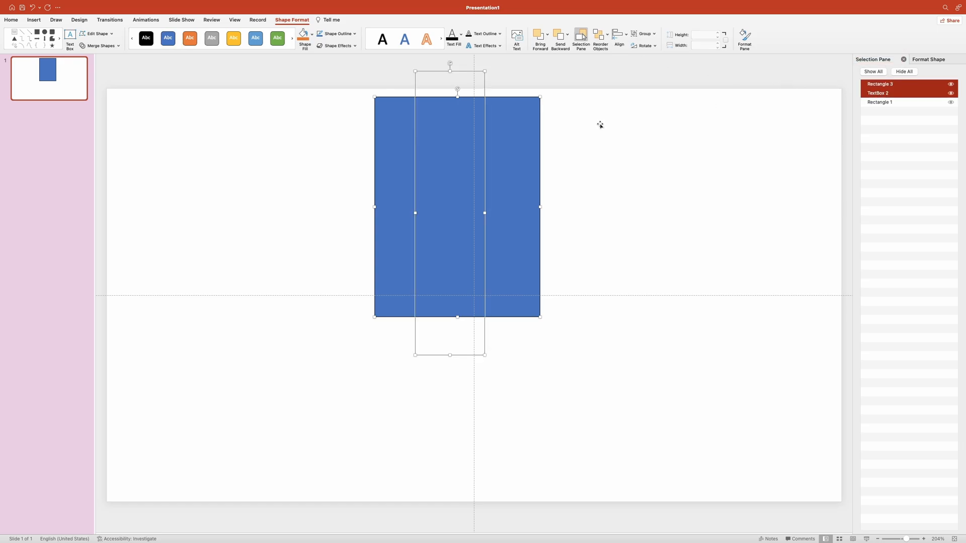
pyautogui.moveTo(121, 55)
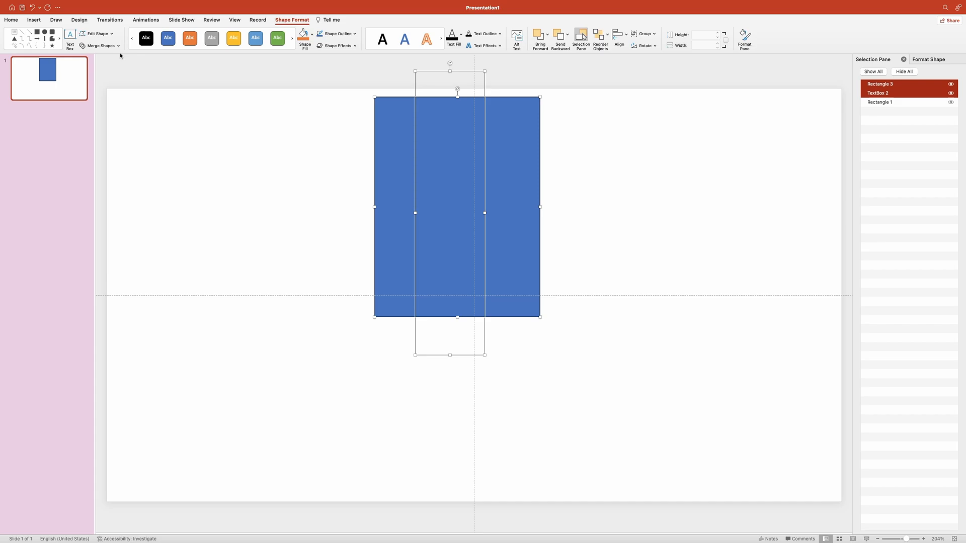
pyautogui.moveTo(140, 63)
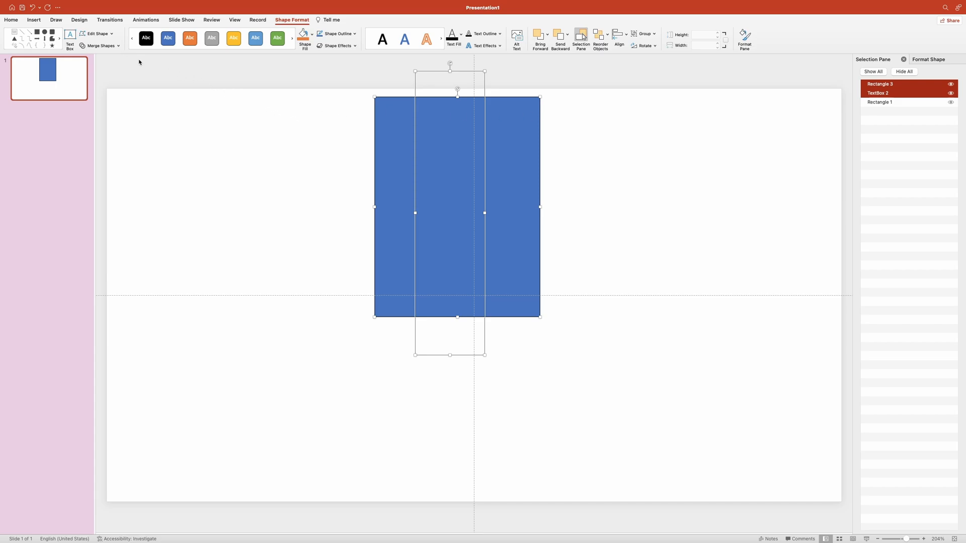
pyautogui.click(100, 46)
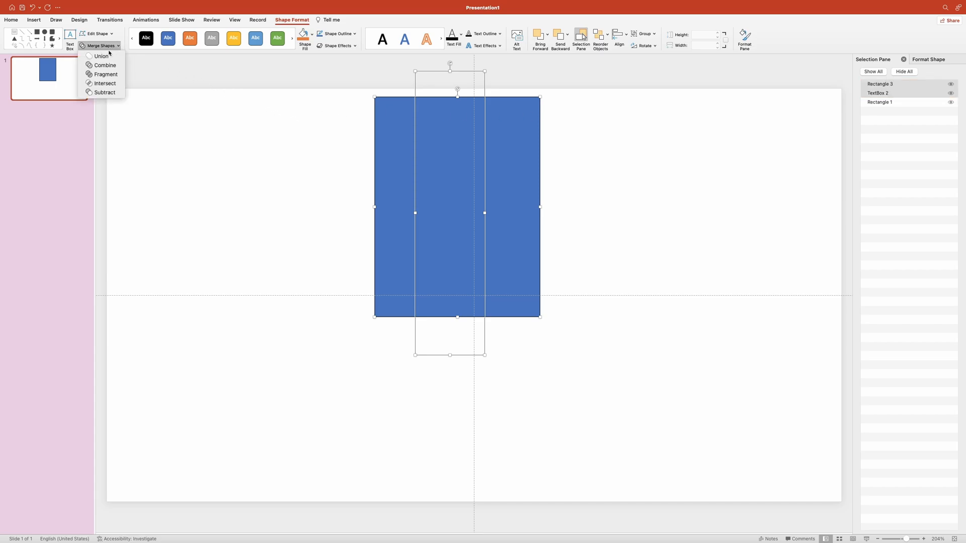
pyautogui.moveTo(104, 83)
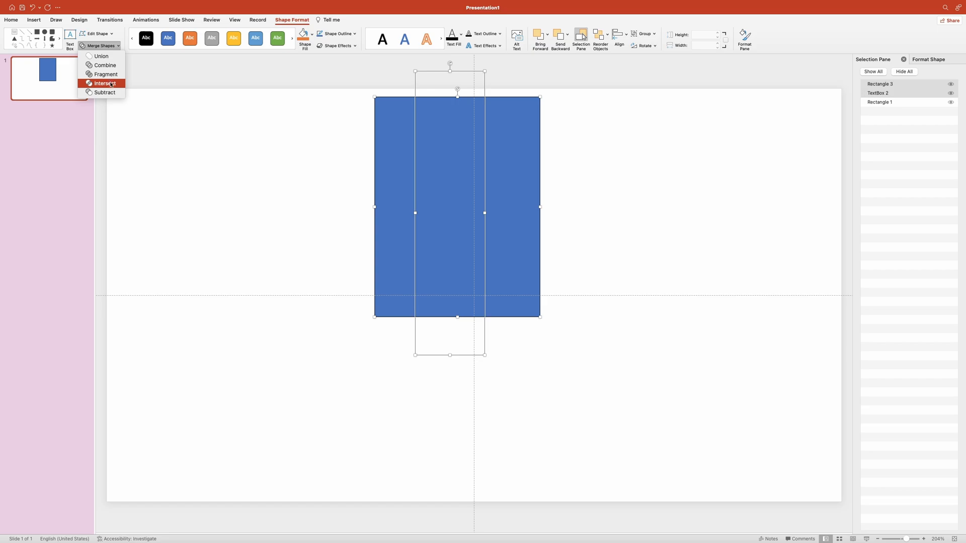
pyautogui.click(103, 83)
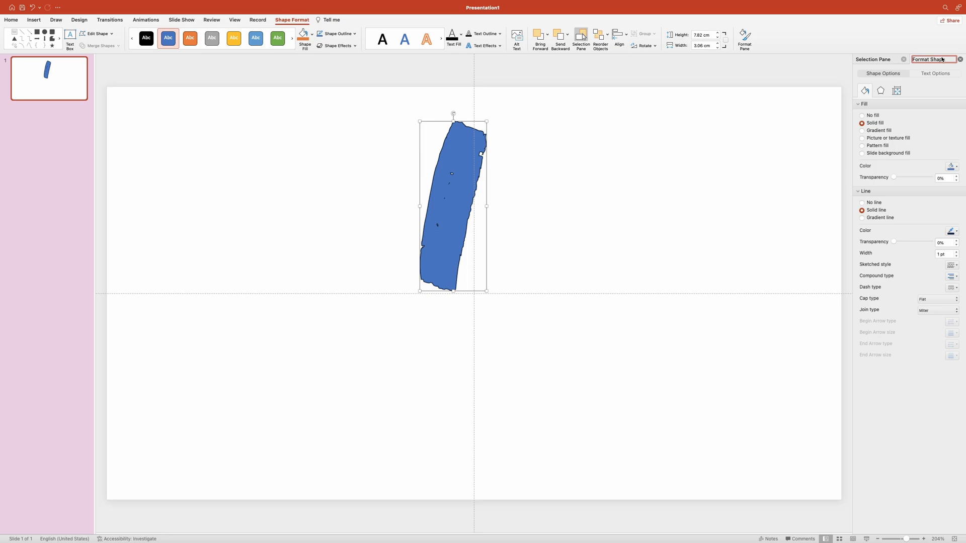
pyautogui.click(861, 204)
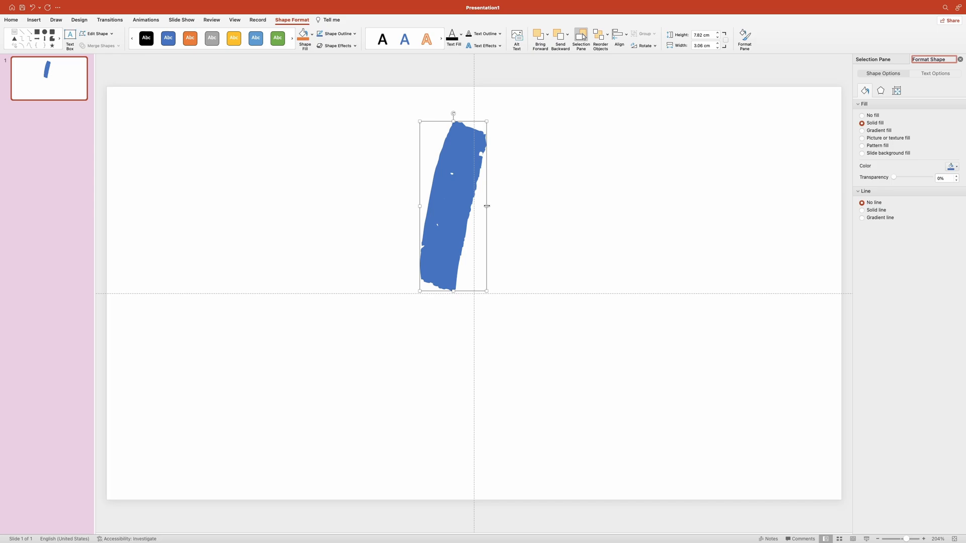
# Step: Narrow the stroke and union the three overlapping freeforms into one wider brush stroke
pyautogui.moveTo(486, 206); pyautogui.dragTo(459, 205)
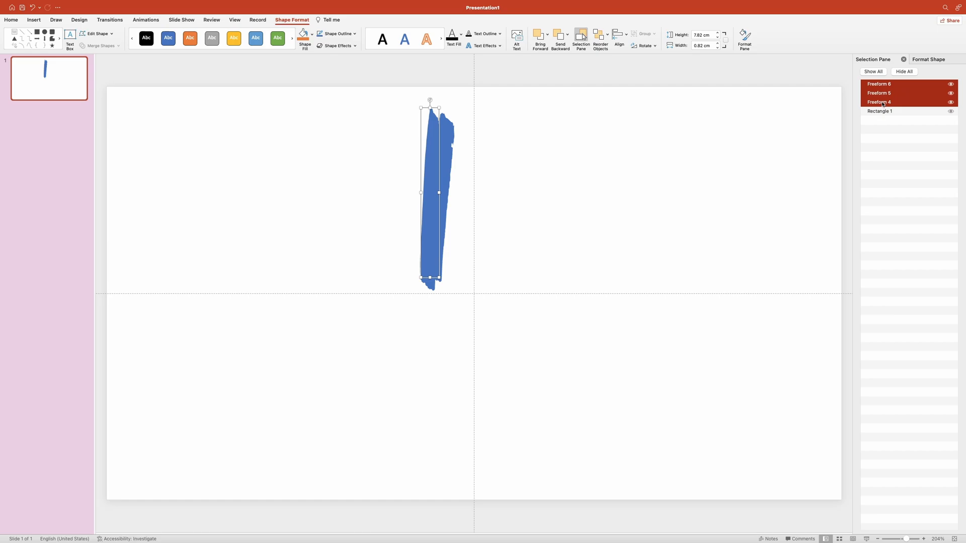
pyautogui.click(100, 47)
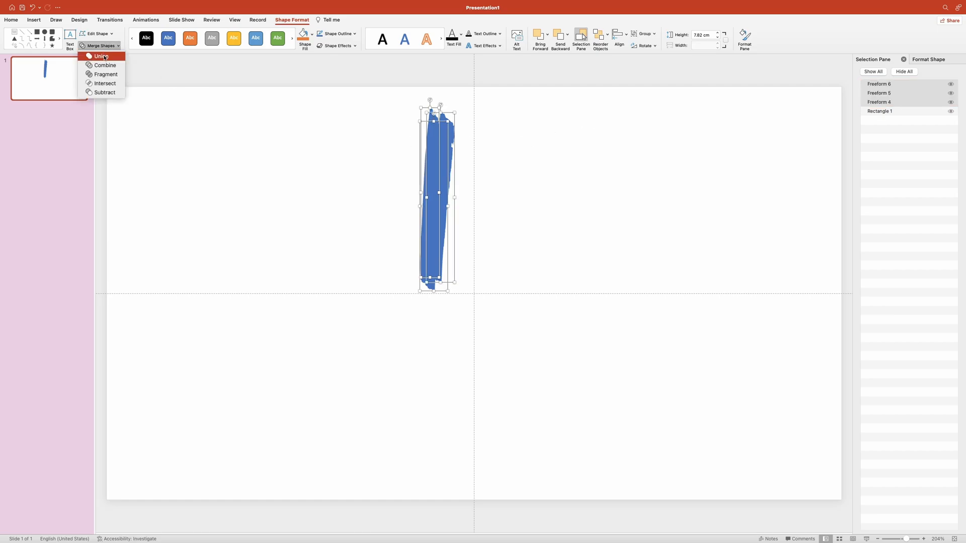
pyautogui.click(101, 55)
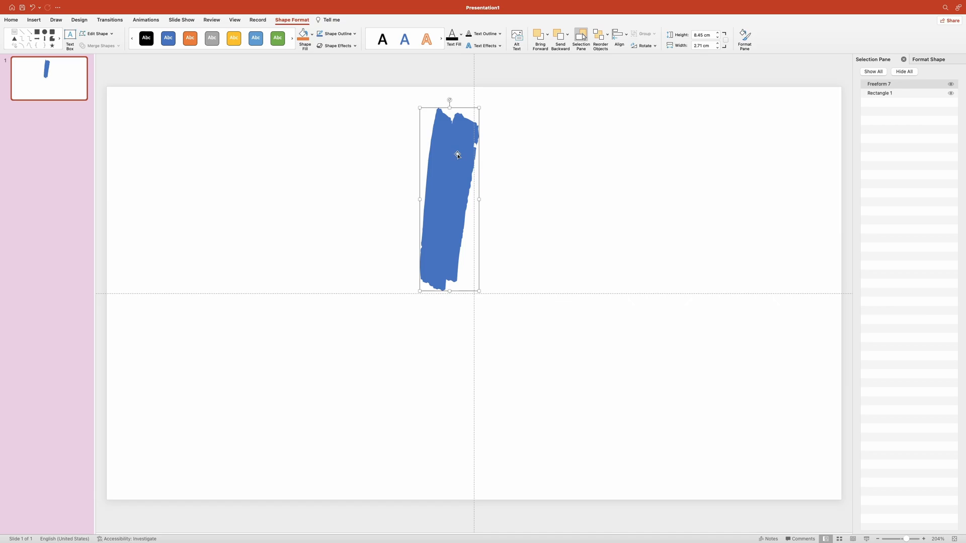
pyautogui.moveTo(459, 158)
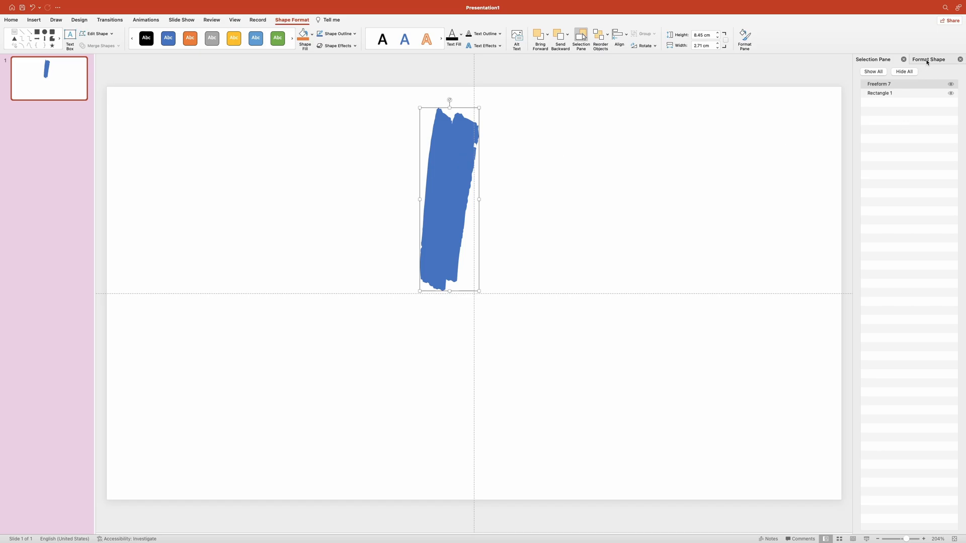
# Step: Give the stroke a Slide background fill, then move it left and stretch it diagonally
pyautogui.click(930, 58)
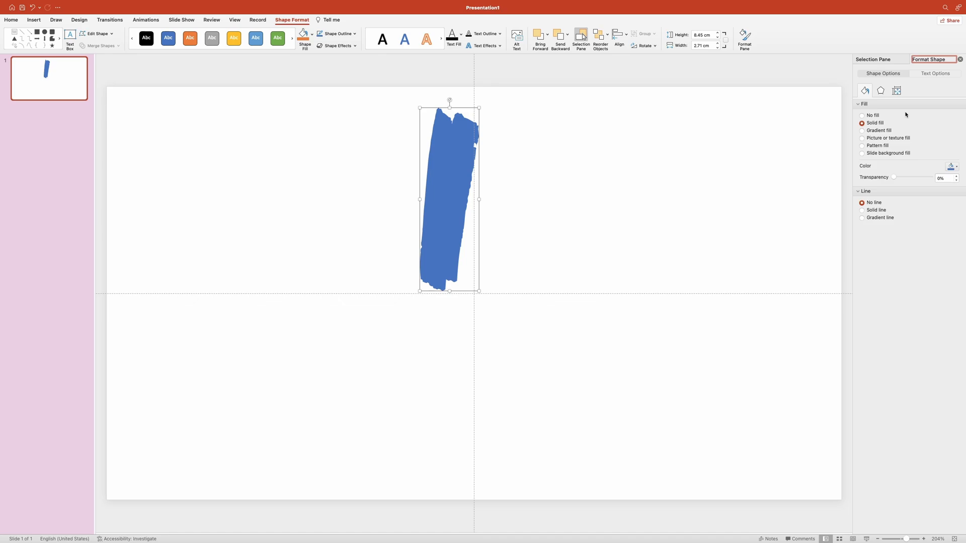
pyautogui.click(860, 153)
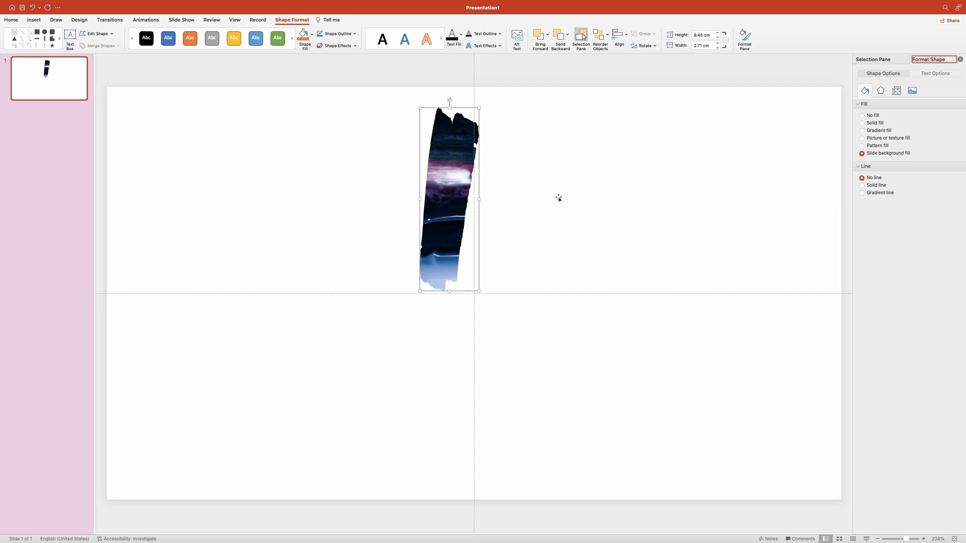
pyautogui.moveTo(461, 177)
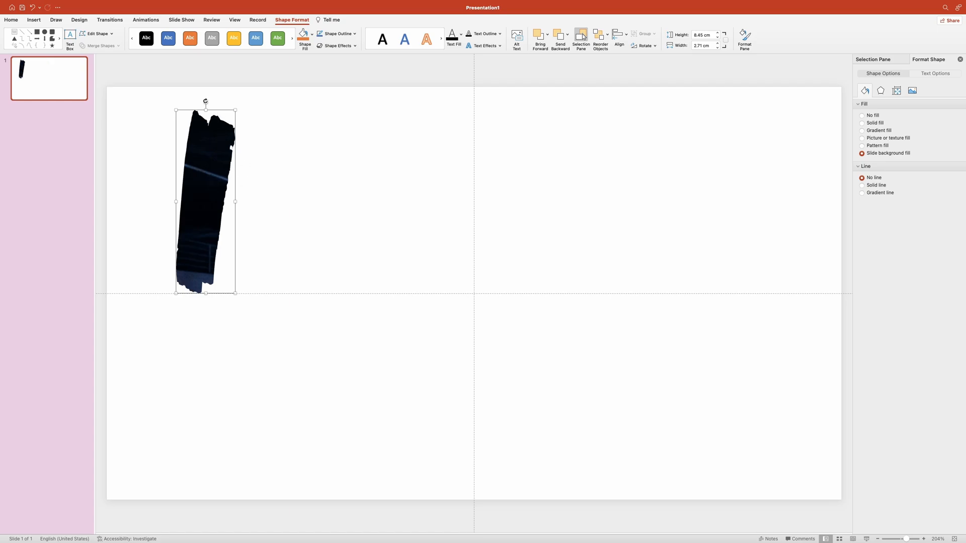
pyautogui.moveTo(205, 102); pyautogui.dragTo(264, 120)
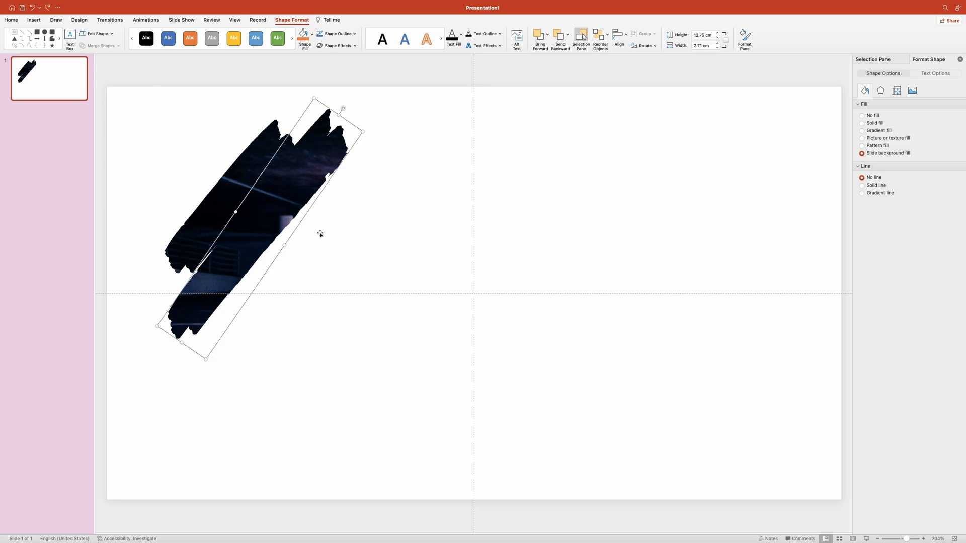
pyautogui.moveTo(342, 107); pyautogui.dragTo(216, 298)
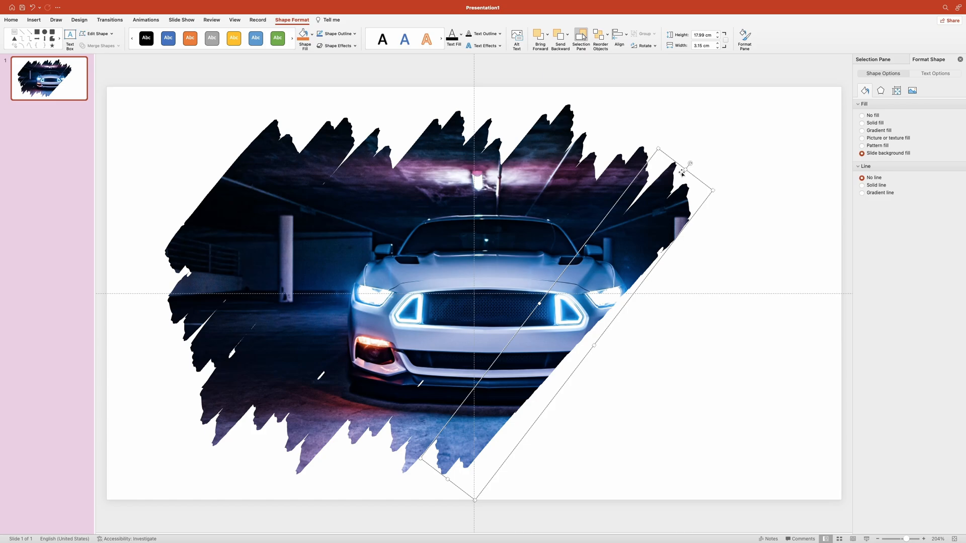
# Step: Place a duplicated stroke copy over the car's right side to extend the reveal
pyautogui.moveTo(685, 165); pyautogui.dragTo(726, 125)
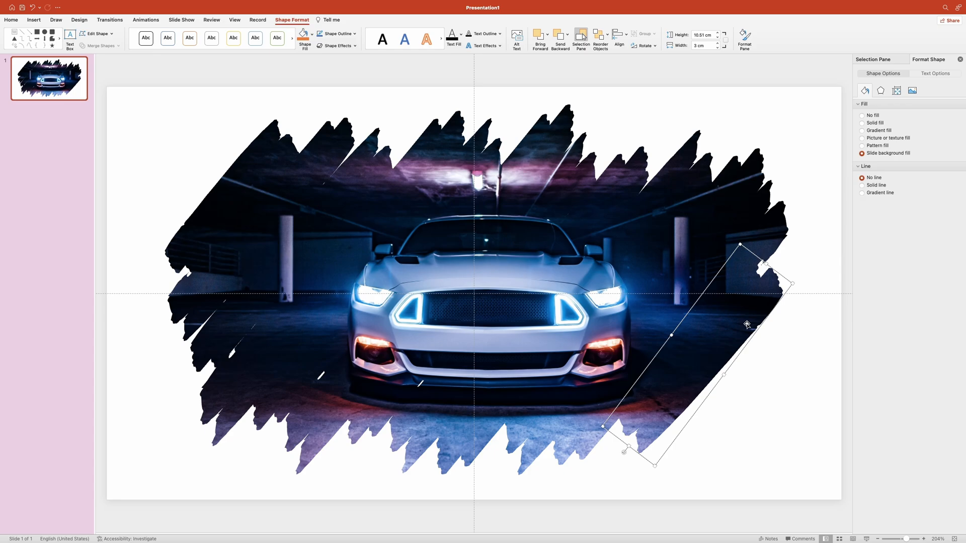
pyautogui.moveTo(735, 335)
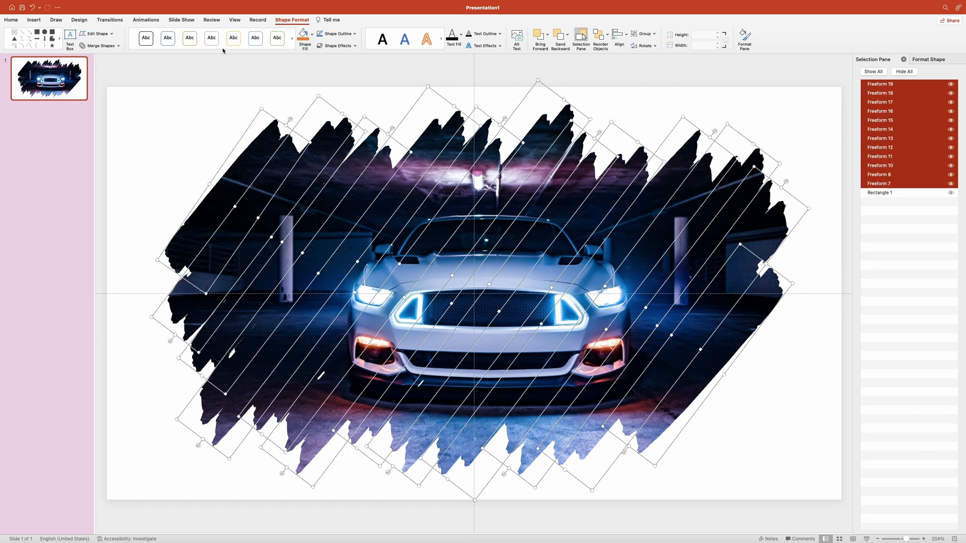
# Step: Apply the Wipe entrance animation to all selected brush strokes
pyautogui.click(145, 19)
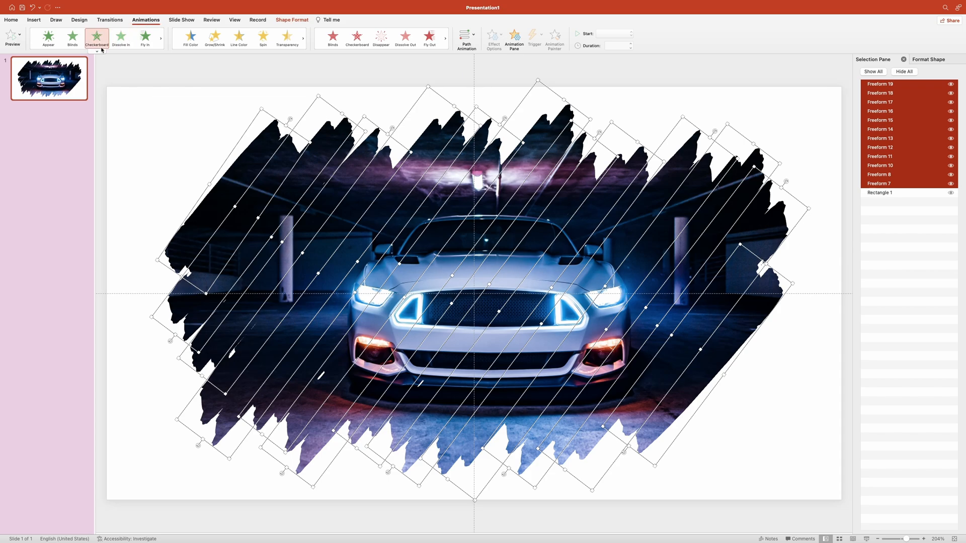
pyautogui.click(96, 50)
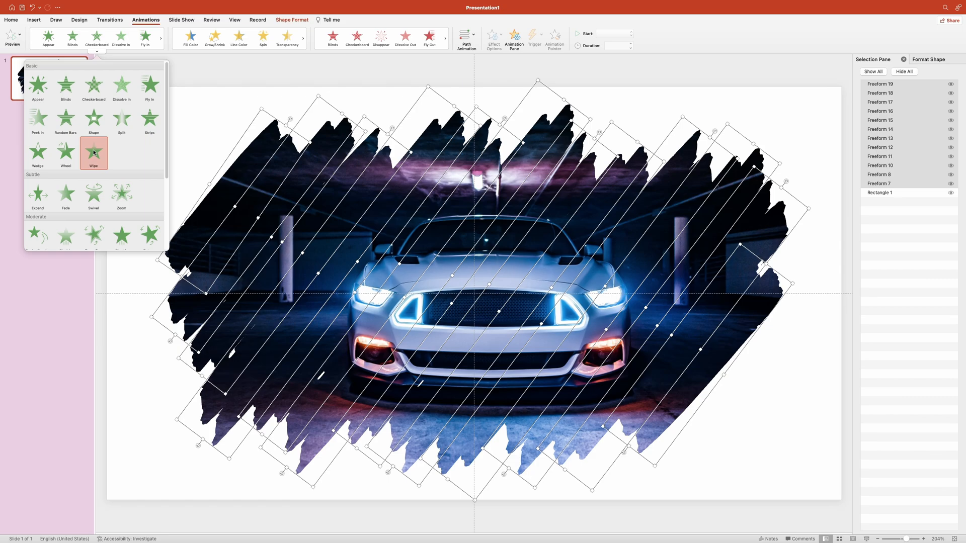
pyautogui.click(93, 152)
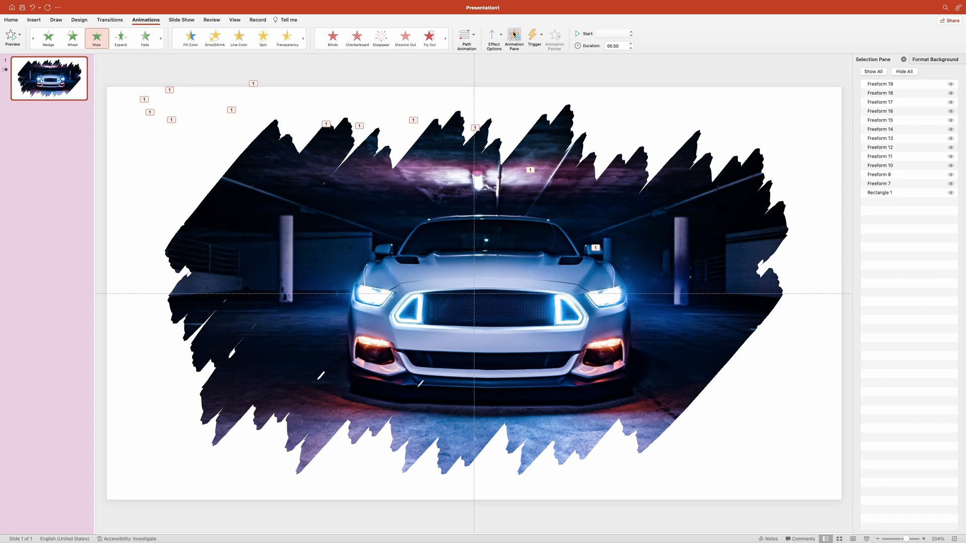
# Step: Show the Animation Pane and select all the stroke animation entries
pyautogui.click(513, 36)
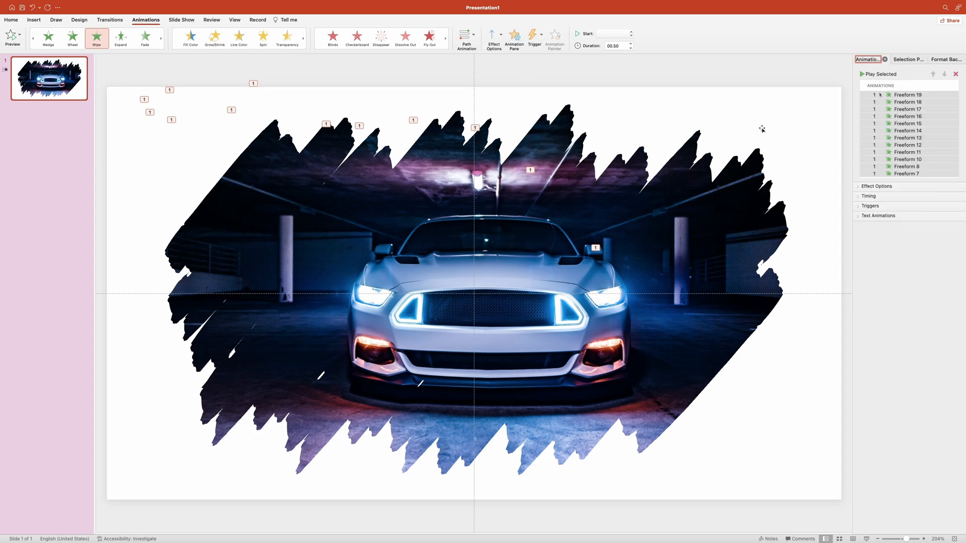
pyautogui.click(906, 173)
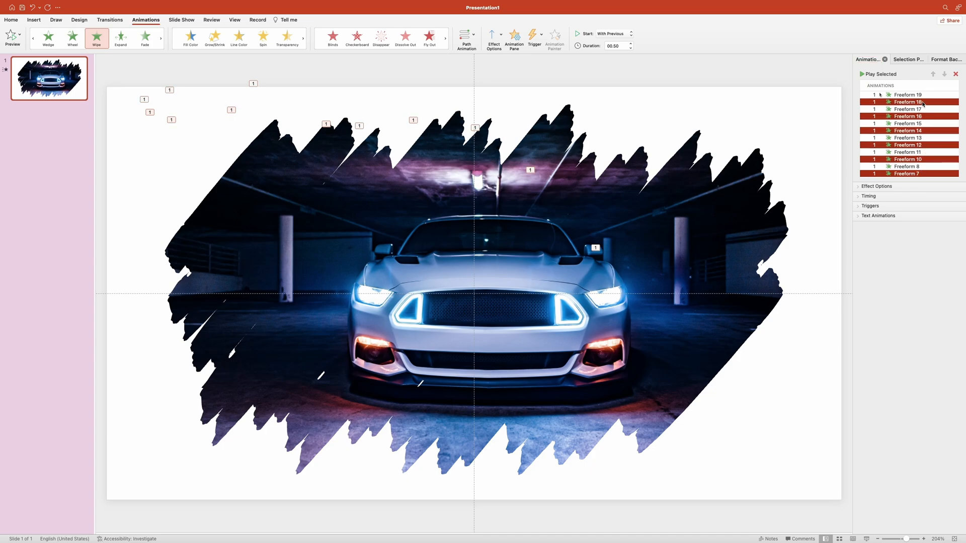
pyautogui.click(494, 35)
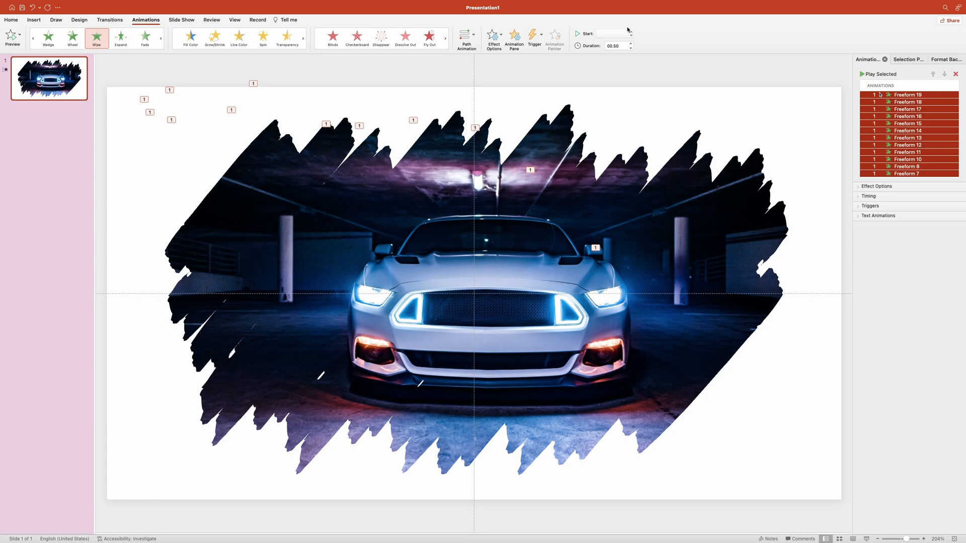
# Step: Set every Wipe animation to start After Previous and preview the stroke-by-stroke reveal
pyautogui.click(629, 35)
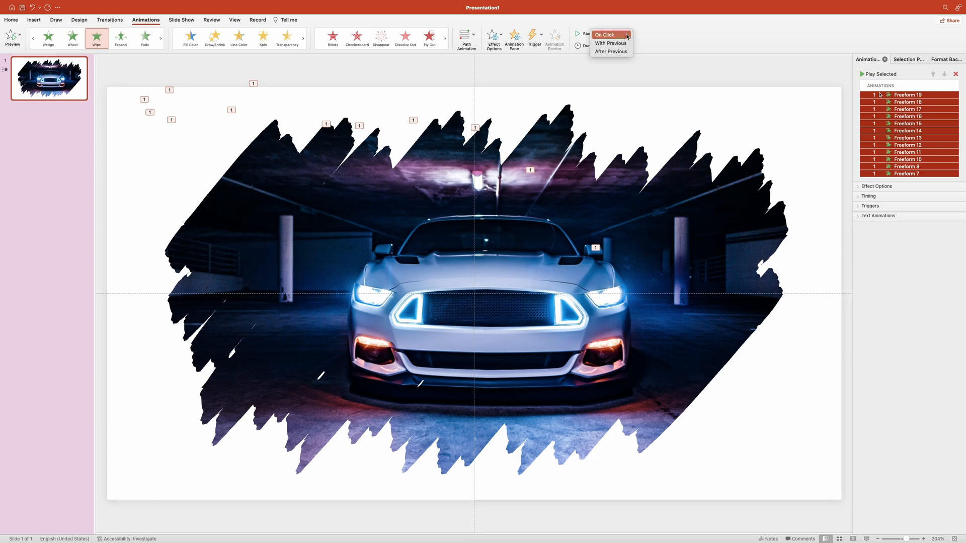
pyautogui.click(612, 53)
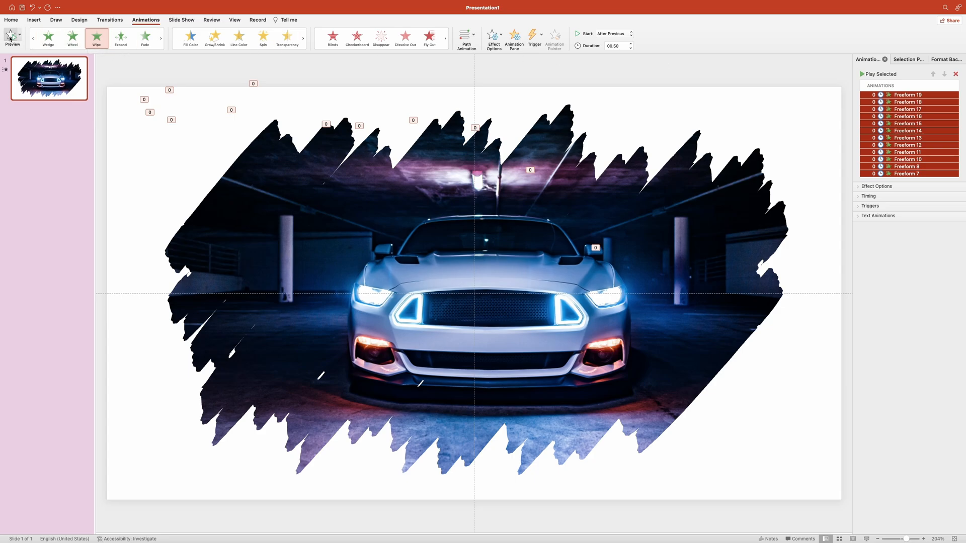
pyautogui.click(12, 33)
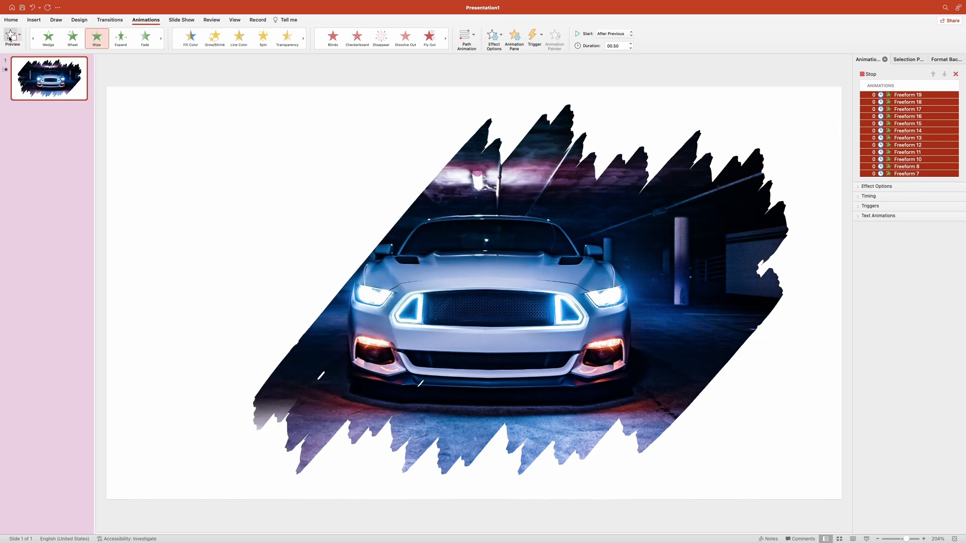
pyautogui.click(12, 36)
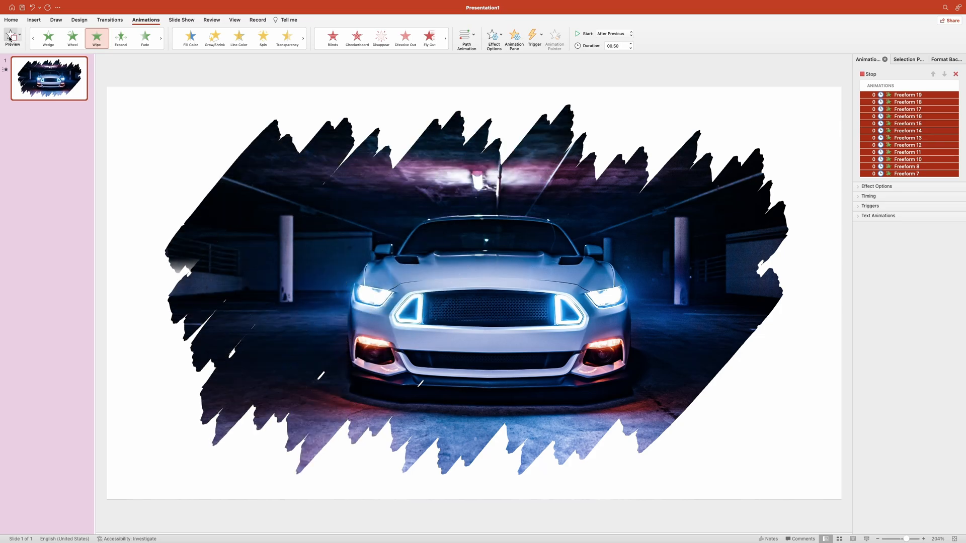
pyautogui.click(12, 36)
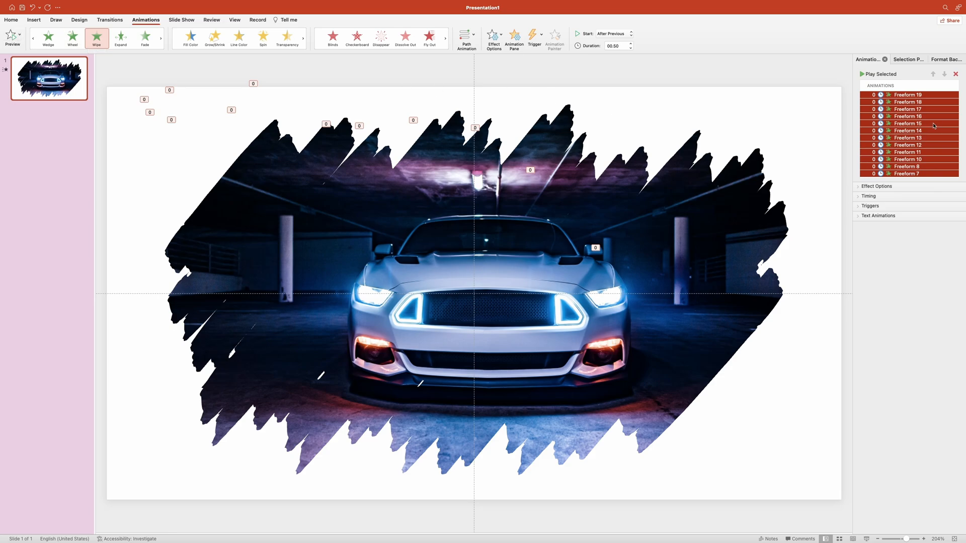
# Step: Reorder the animations so Freeform 7, 16 and 18 sit in numeric sequence
pyautogui.click(905, 173)
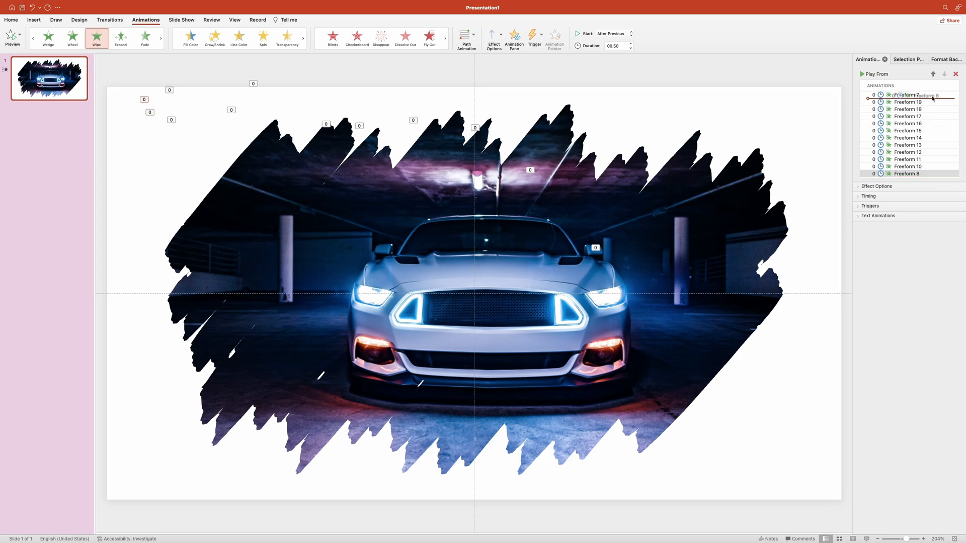
pyautogui.click(910, 108)
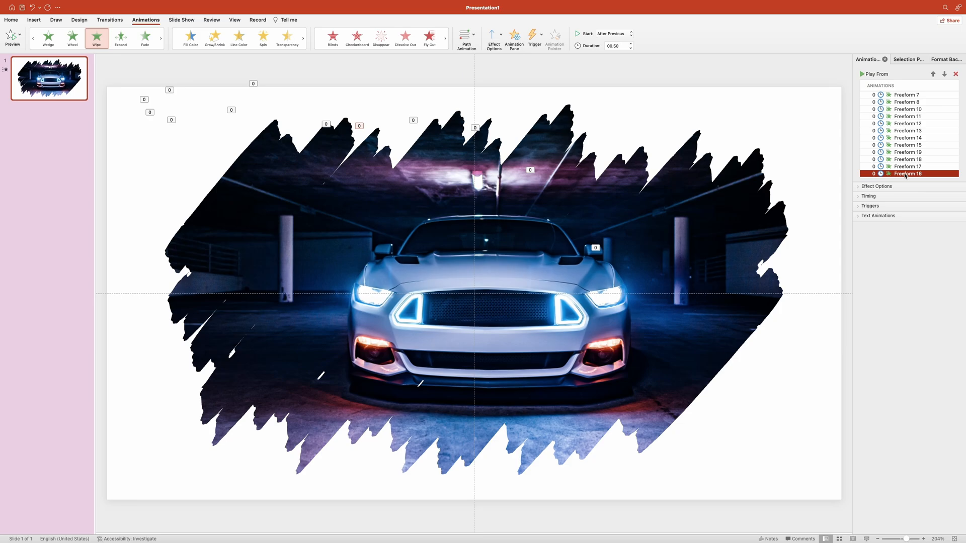
pyautogui.click(907, 159)
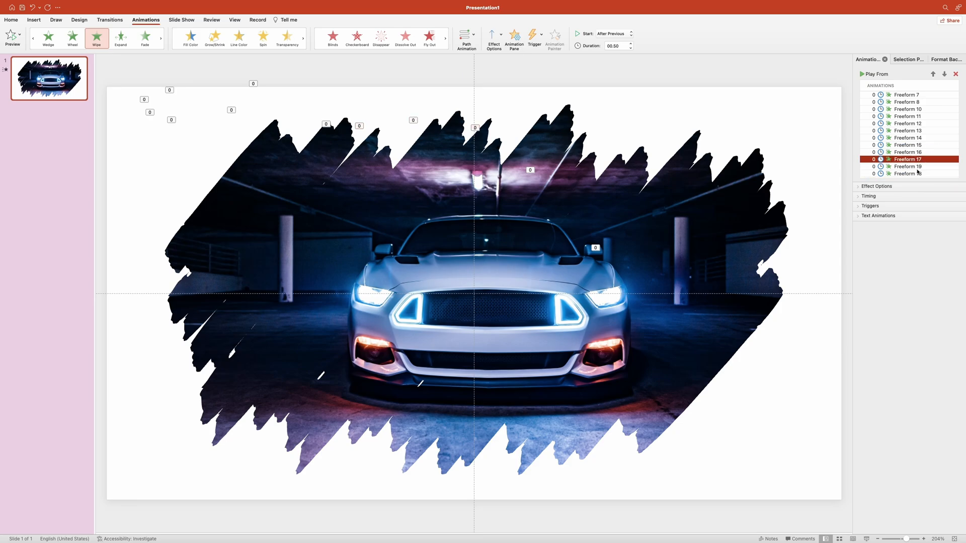
pyautogui.click(907, 167)
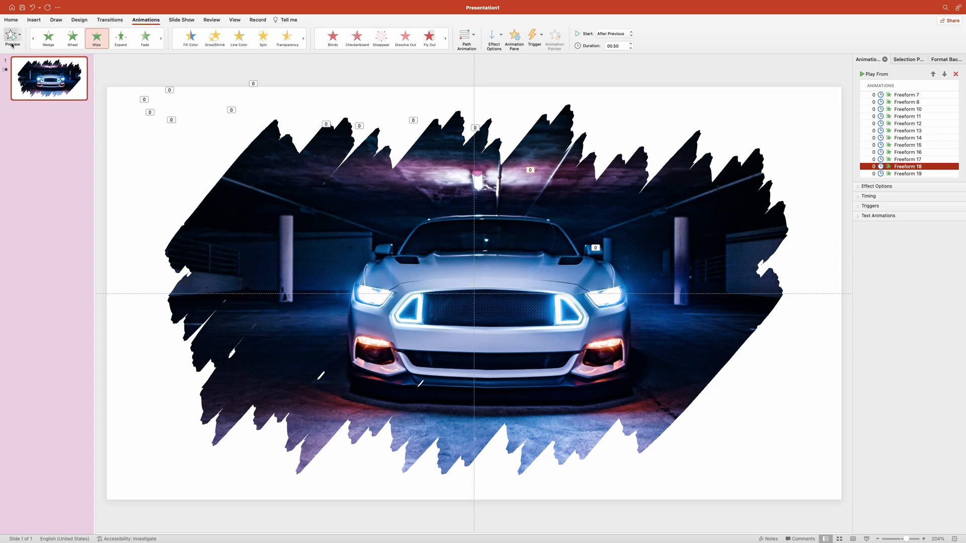
# Step: Preview the reordered brush-stroke reveal and select Freeform 7's animation
pyautogui.click(12, 25)
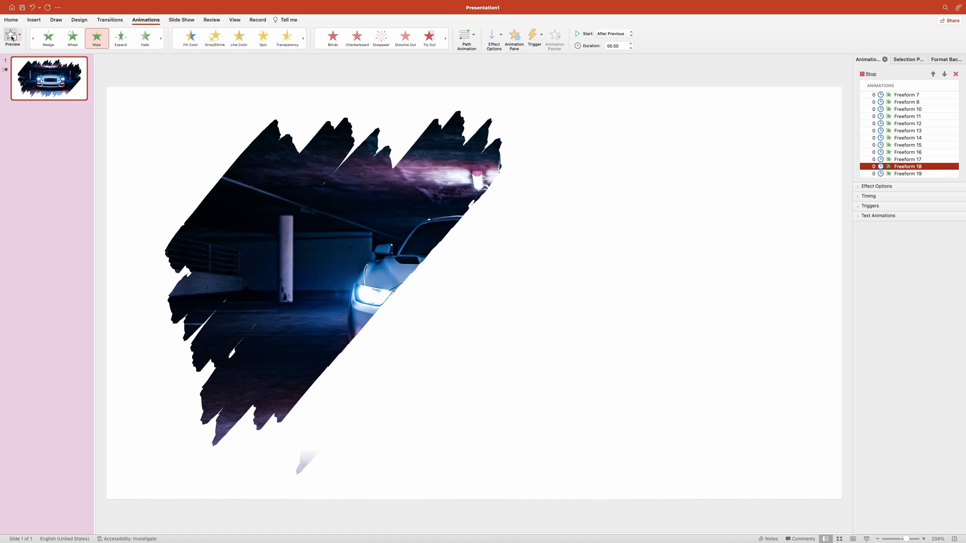
pyautogui.click(12, 33)
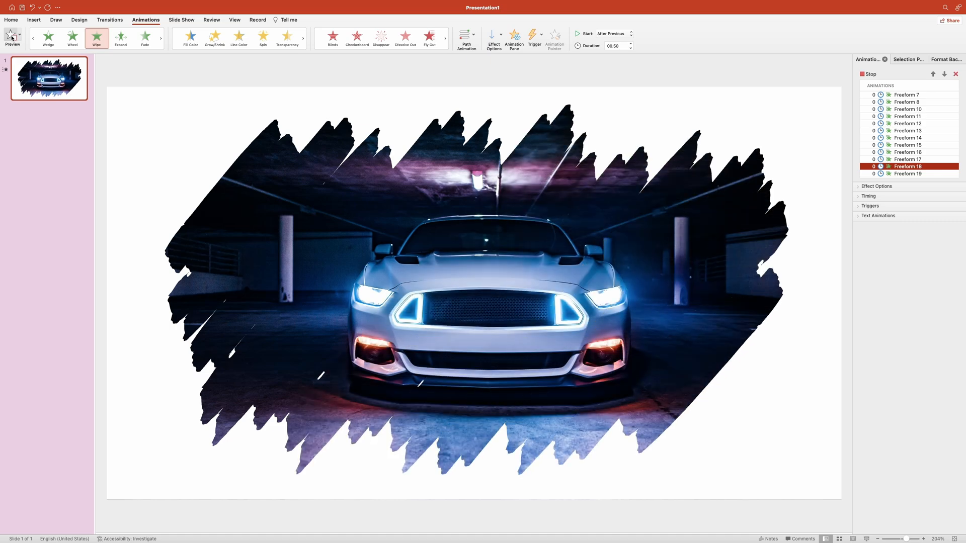
pyautogui.click(11, 36)
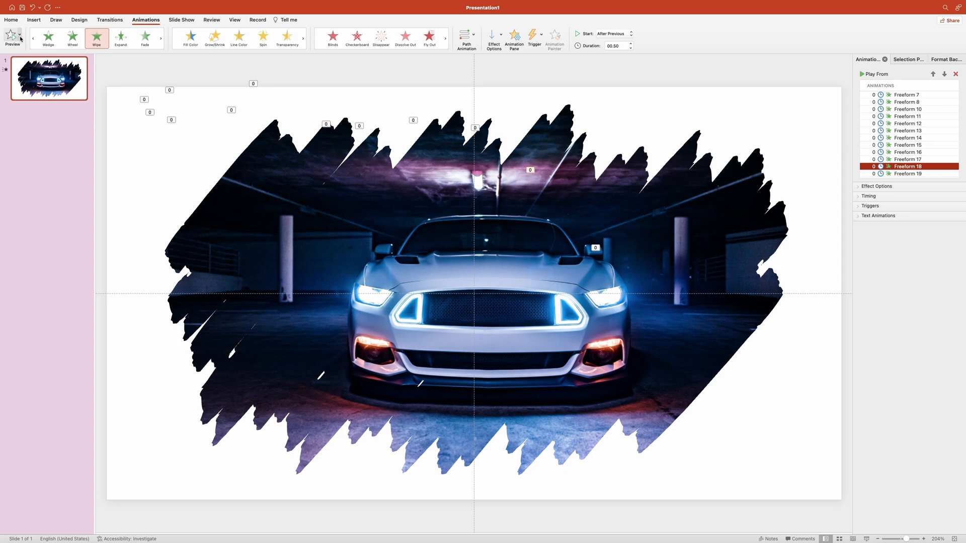
pyautogui.moveTo(912, 94)
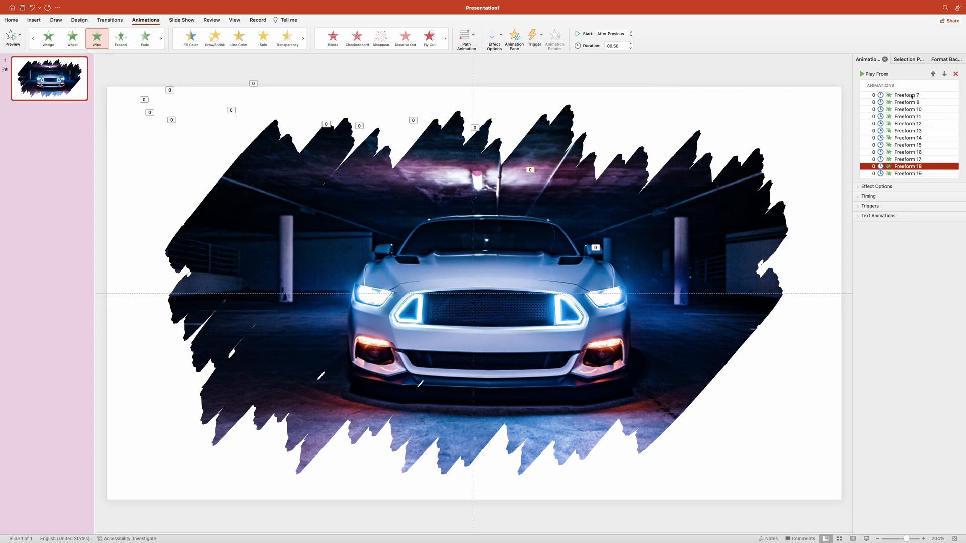
pyautogui.click(907, 95)
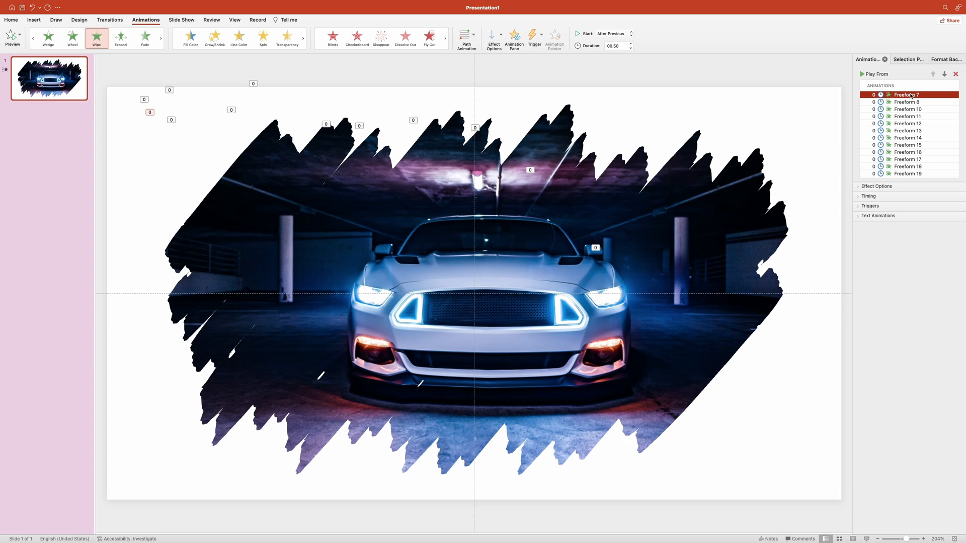
pyautogui.click(14, 19)
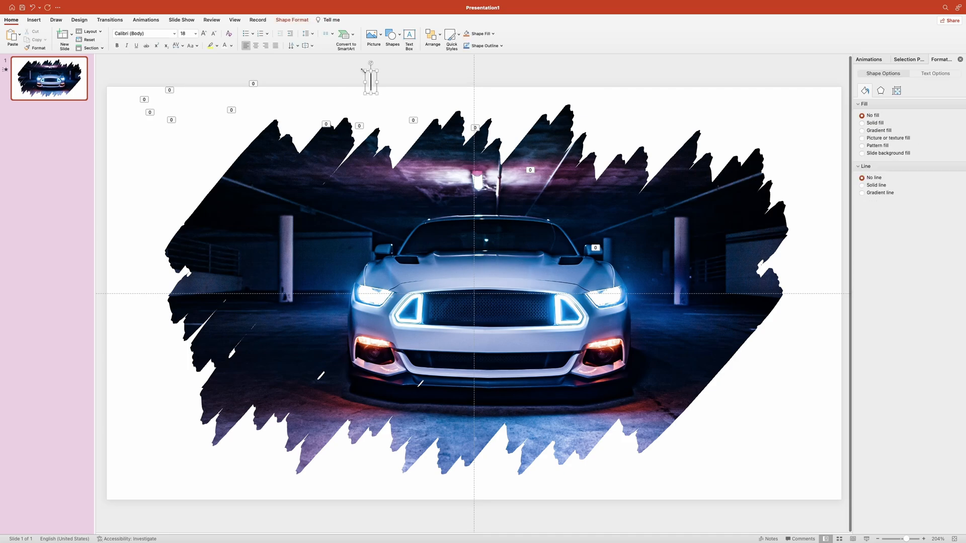
# Step: Add a POWERPOINT text box and enlarge its text to 96 pt over the car photo
pyautogui.write('POWER')
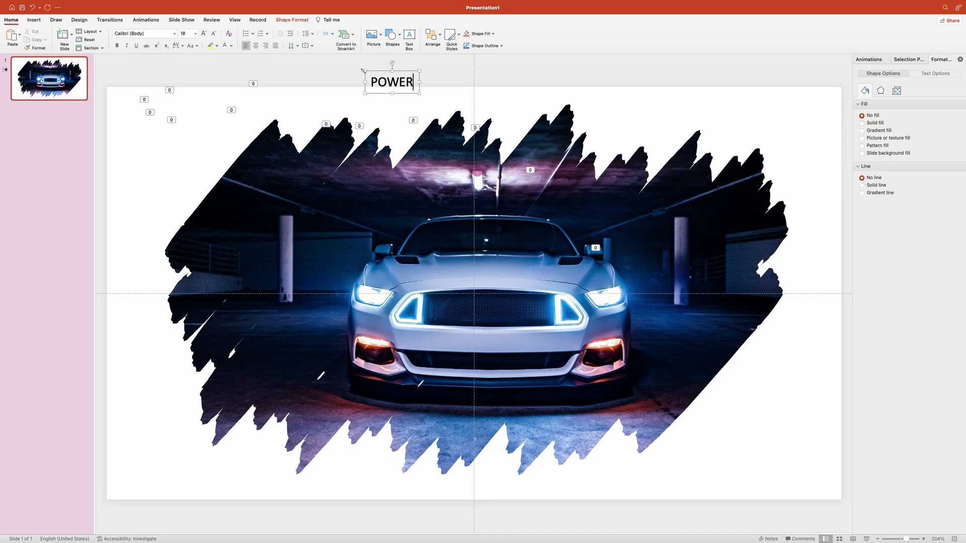
pyautogui.write('POINT')
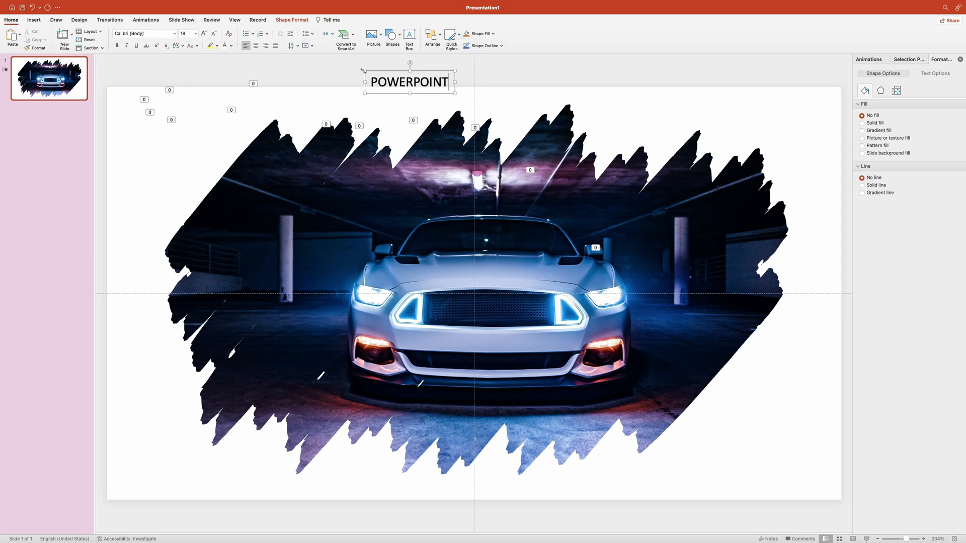
pyautogui.doubleClick(409, 81)
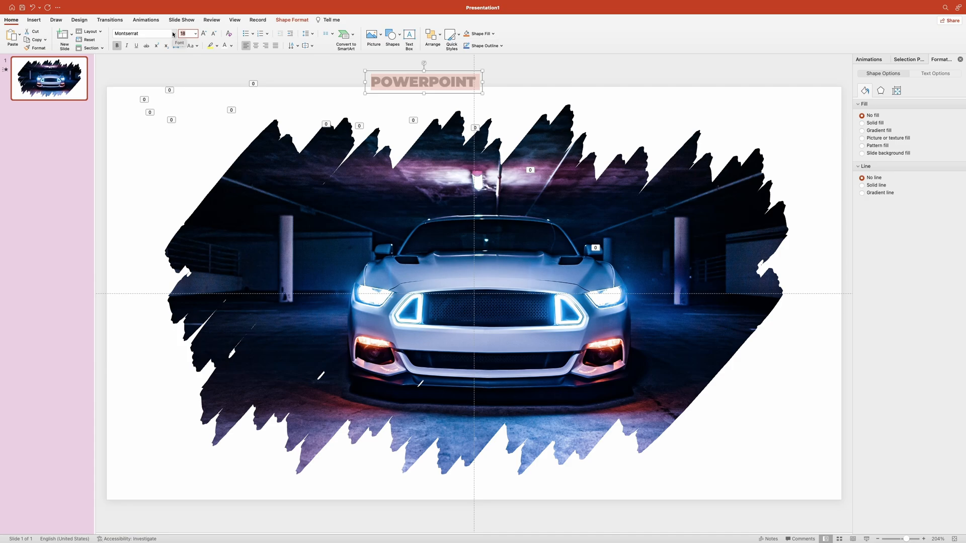
pyautogui.click(195, 33)
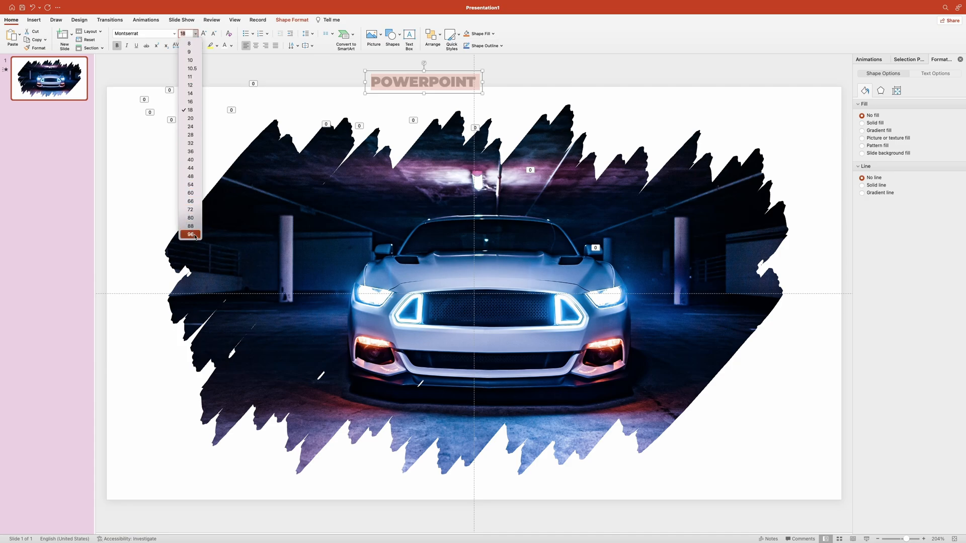
pyautogui.click(190, 233)
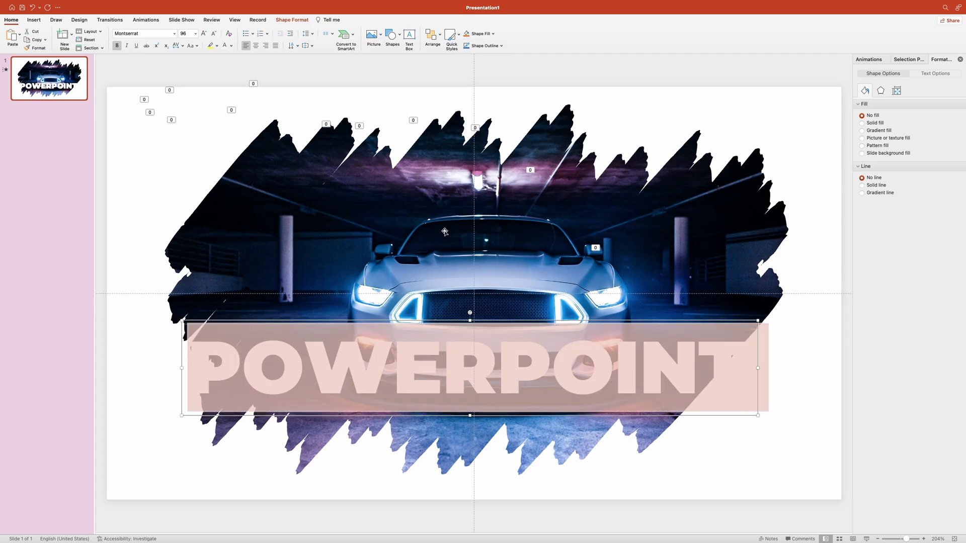
pyautogui.moveTo(740, 132)
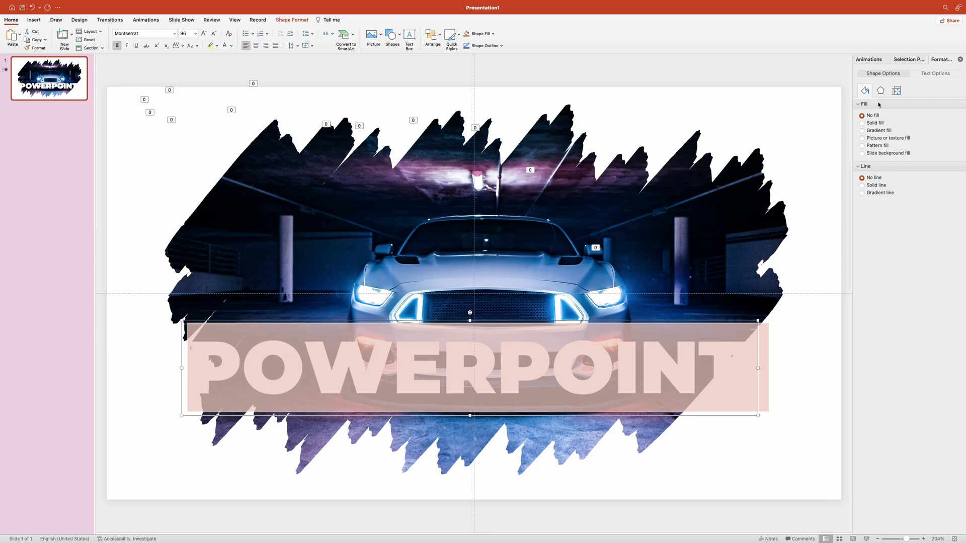
# Step: Give the POWERPOINT box an Outer shadow preset and adjust the shadow angle
pyautogui.click(879, 91)
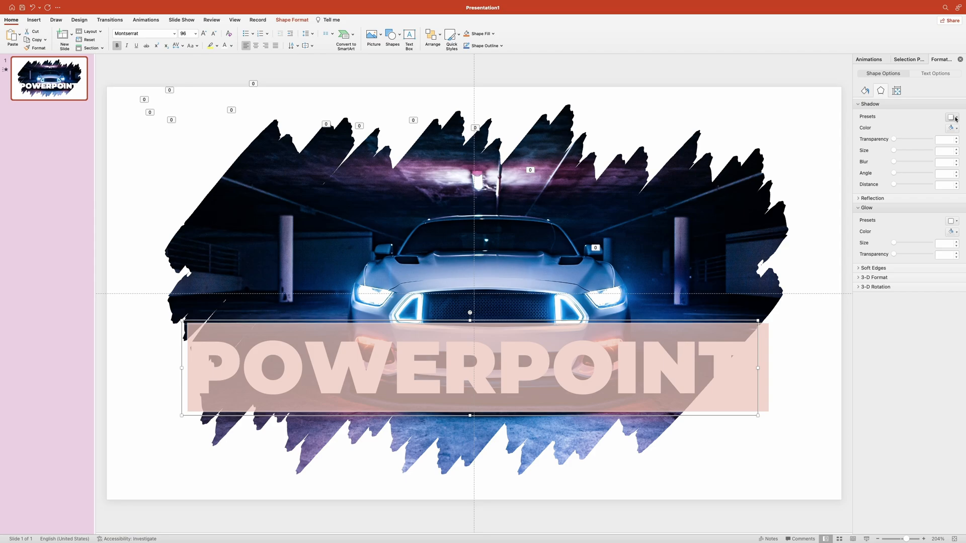
pyautogui.click(950, 116)
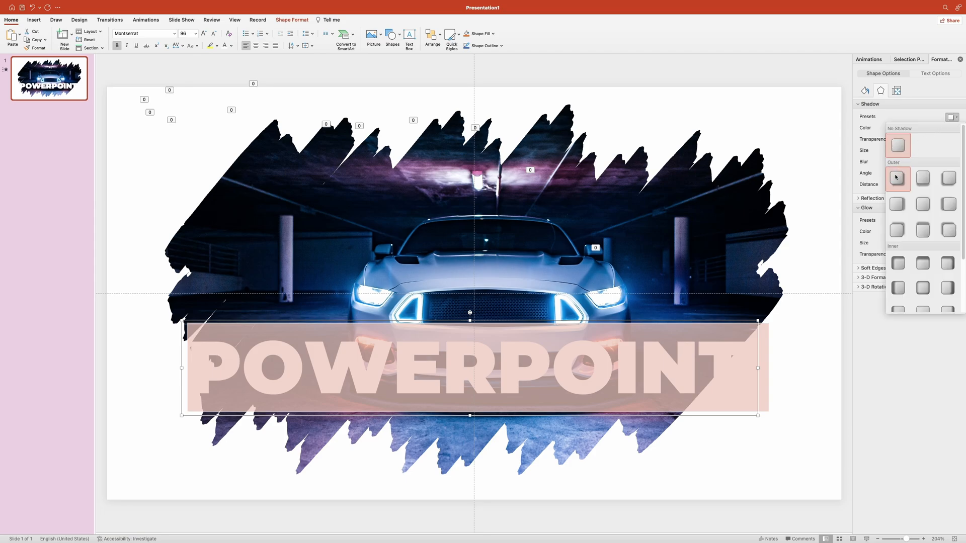
pyautogui.click(897, 177)
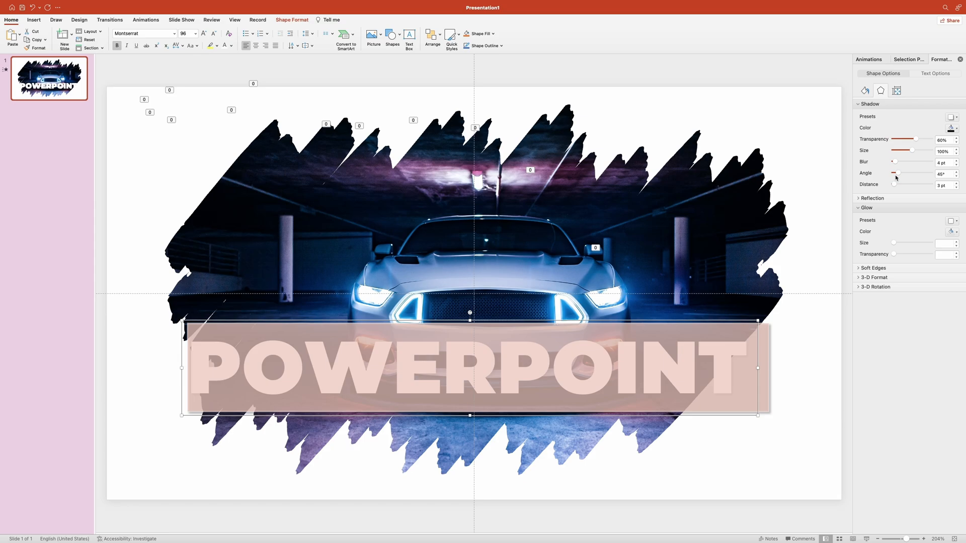
pyautogui.moveTo(892, 161); pyautogui.dragTo(911, 161)
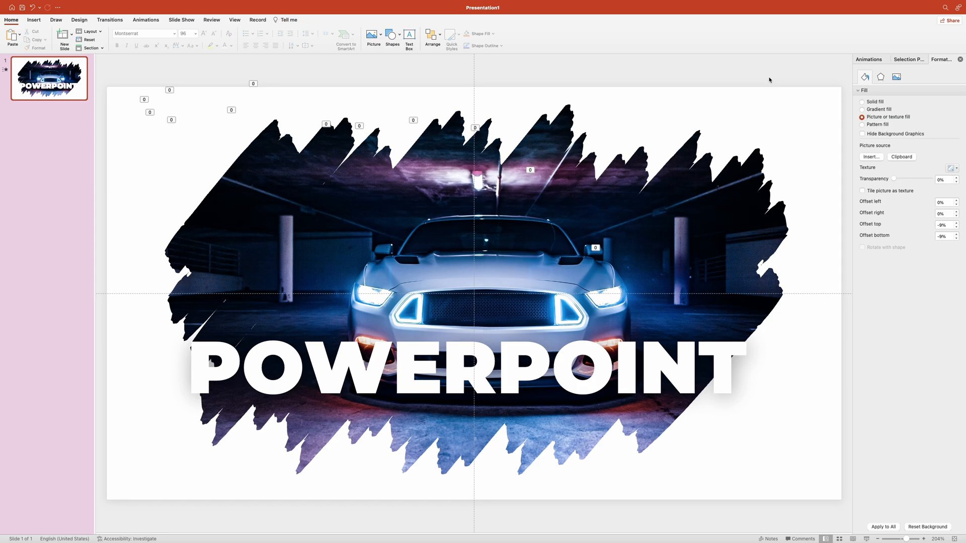
pyautogui.click(456, 371)
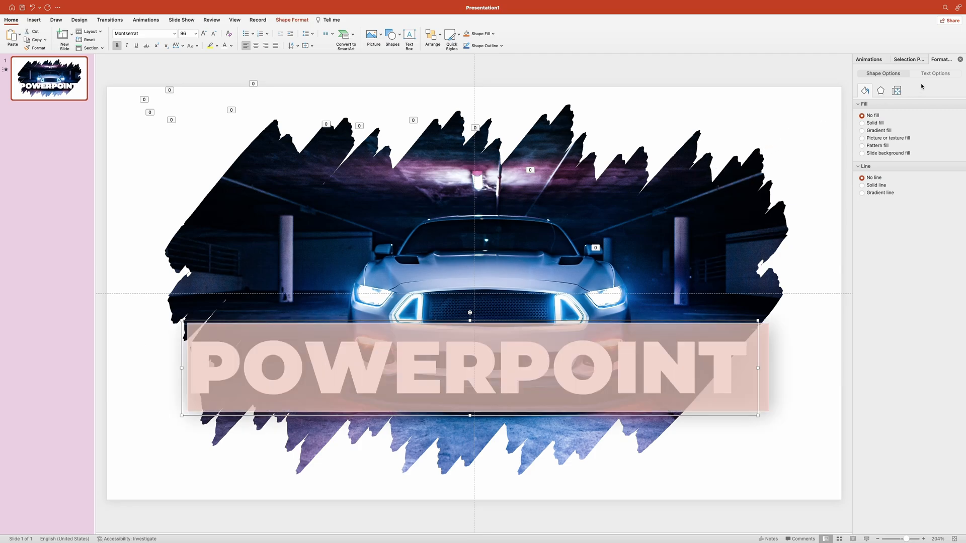
# Step: Add a purple glow to the letters, widen it to about 26 pt and raise its transparency
pyautogui.click(935, 73)
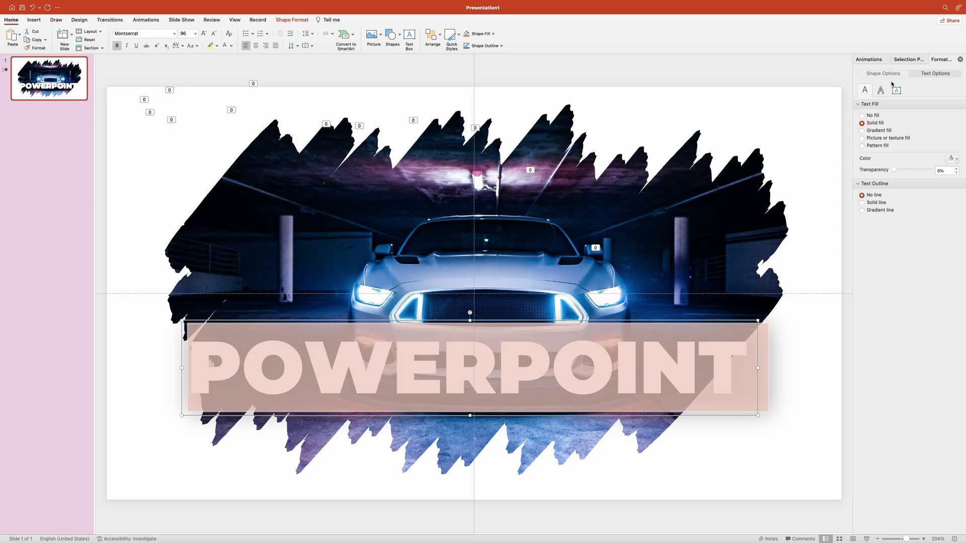
pyautogui.click(880, 90)
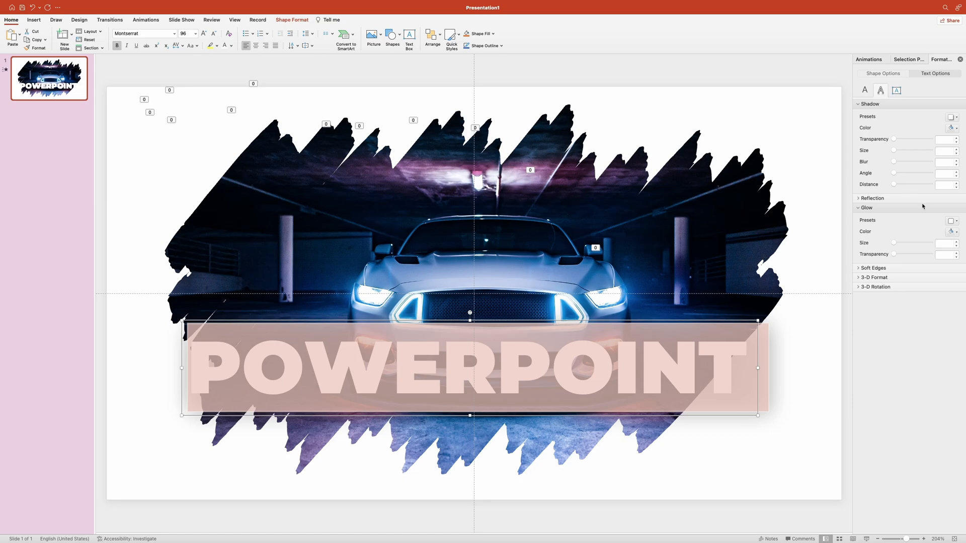
pyautogui.click(951, 221)
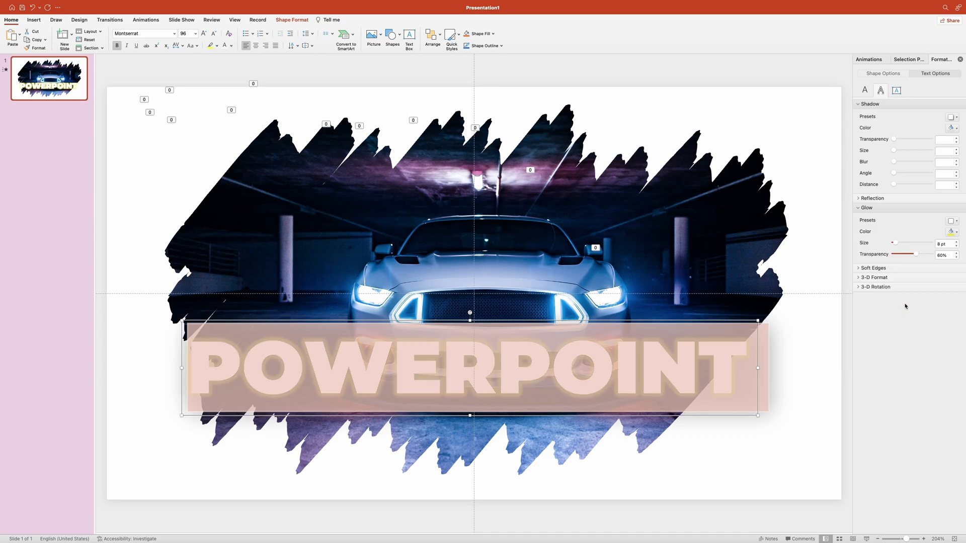
pyautogui.click(956, 232)
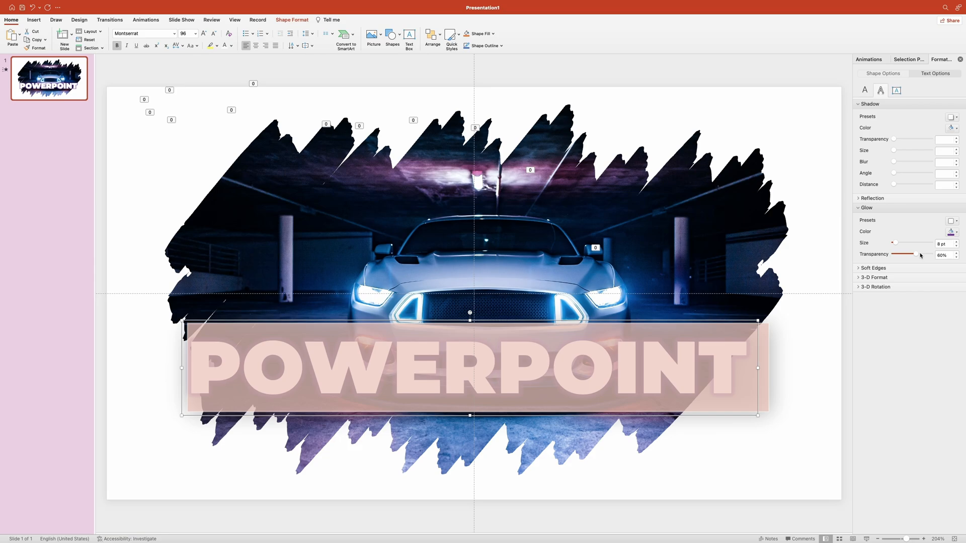
pyautogui.moveTo(893, 242); pyautogui.dragTo(900, 242)
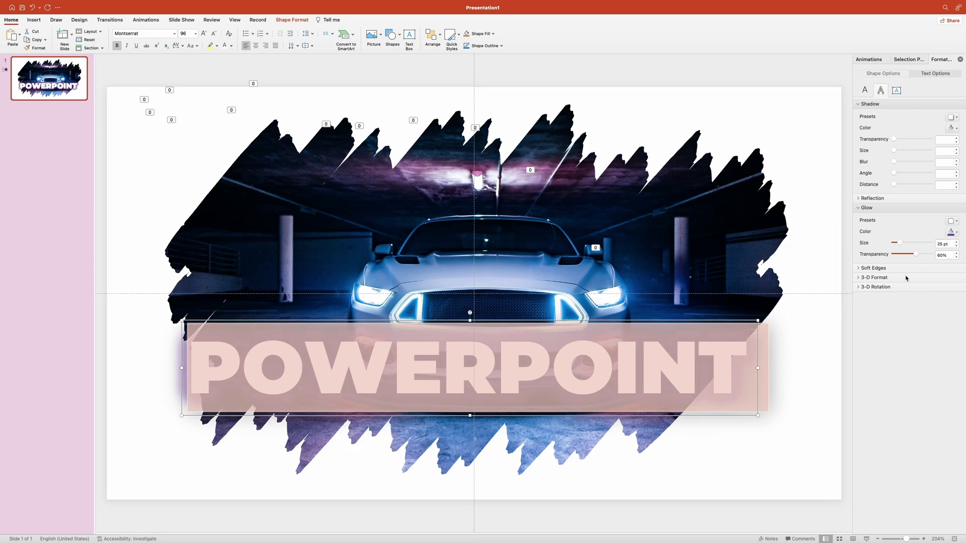
pyautogui.moveTo(912, 254); pyautogui.dragTo(918, 254)
pyautogui.write('P')
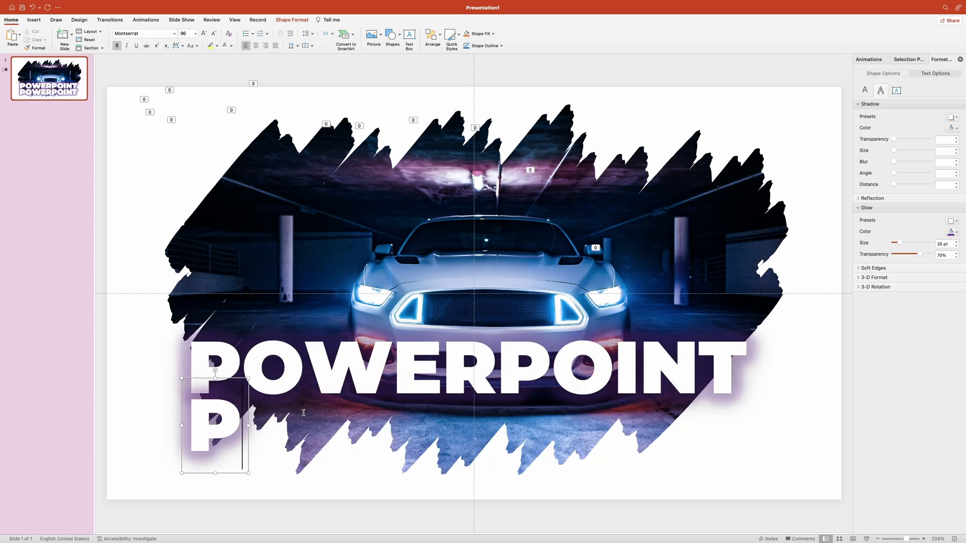
# Step: Retype the duplicate as PRESENTATION at 88 pt beneath POWERPOINT, then select both lines
pyautogui.write('RESENTATION')
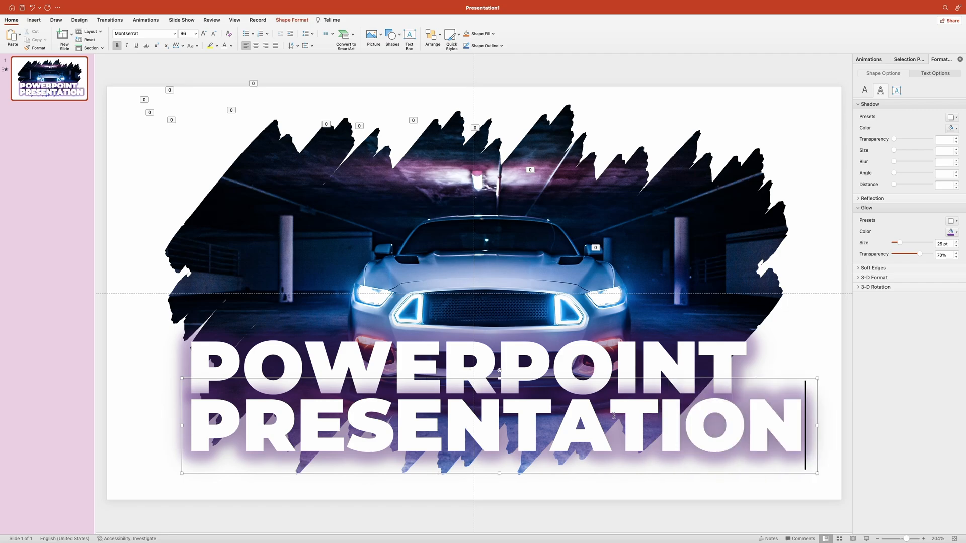
pyautogui.click(191, 33)
pyautogui.write('88')
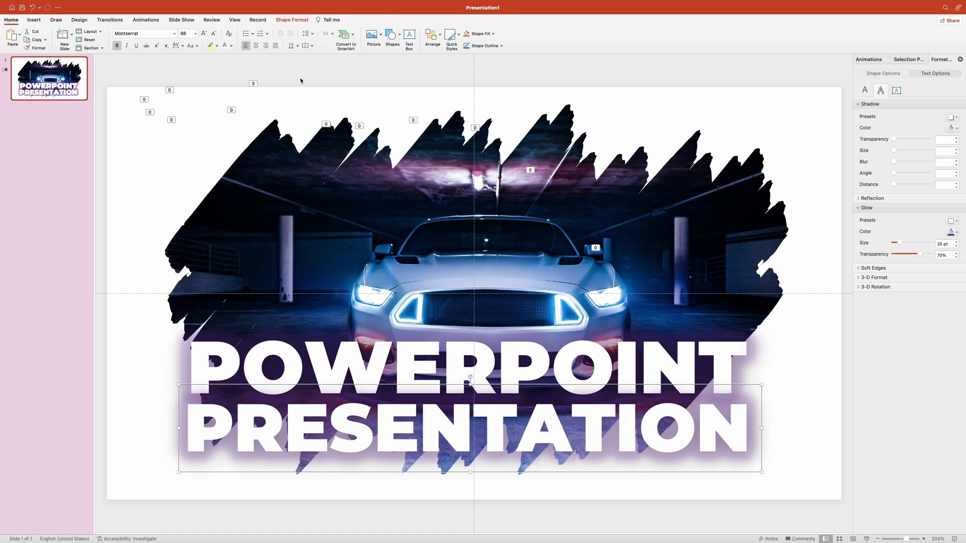
pyautogui.click(145, 19)
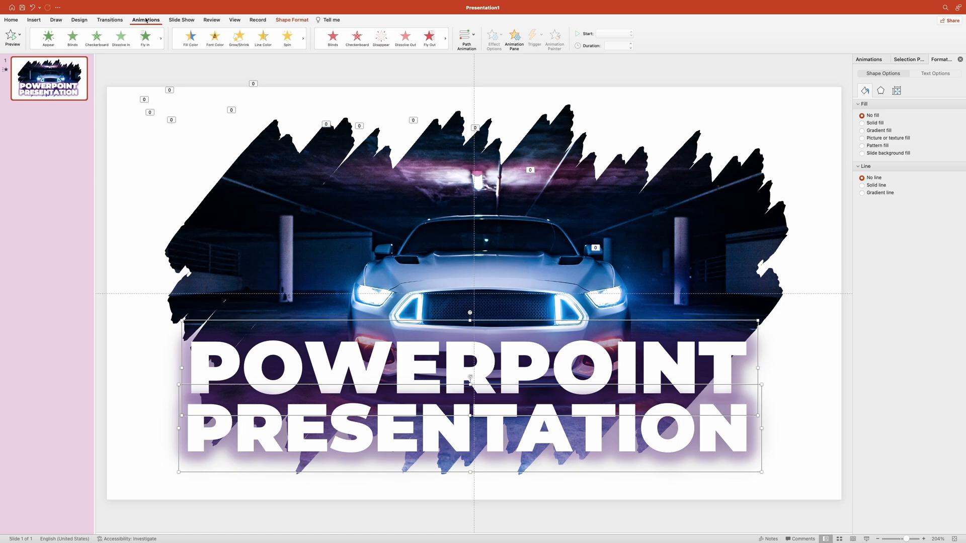
# Step: Animate both title lines with Fly In from the left, starting After Previous
pyautogui.click(144, 38)
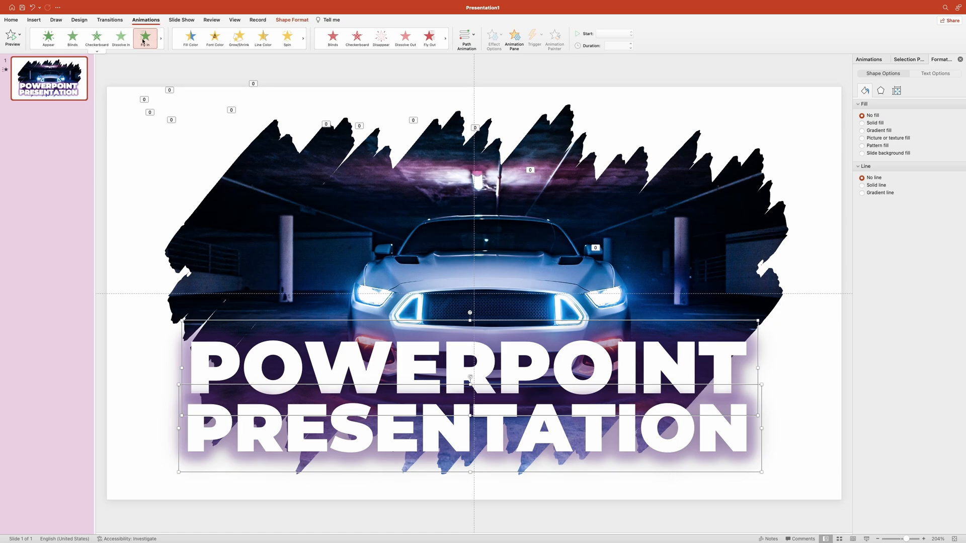
pyautogui.click(145, 39)
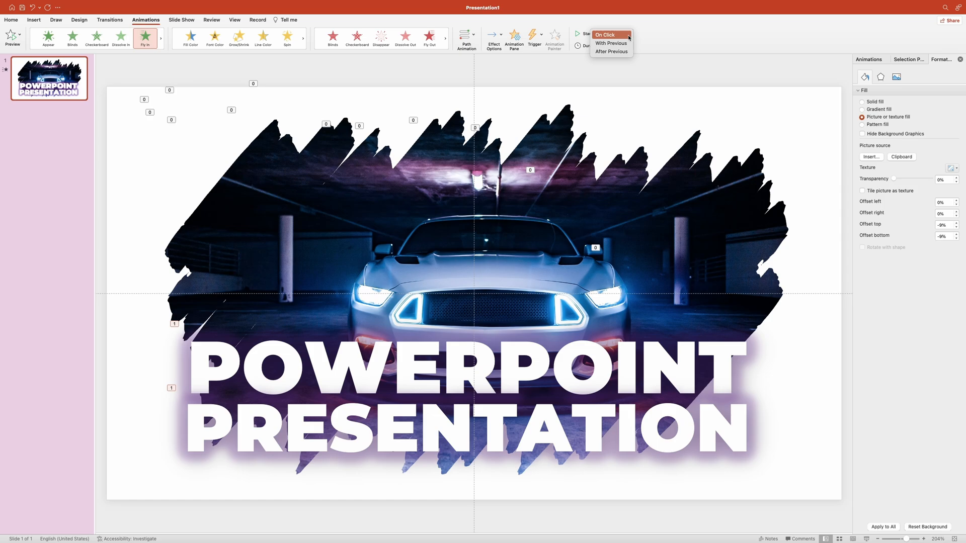
pyautogui.click(610, 51)
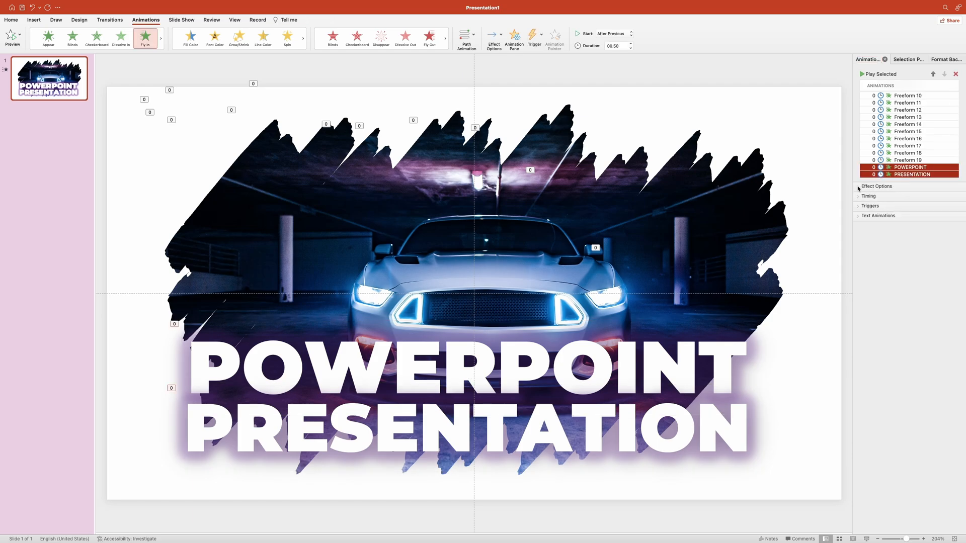
pyautogui.click(858, 186)
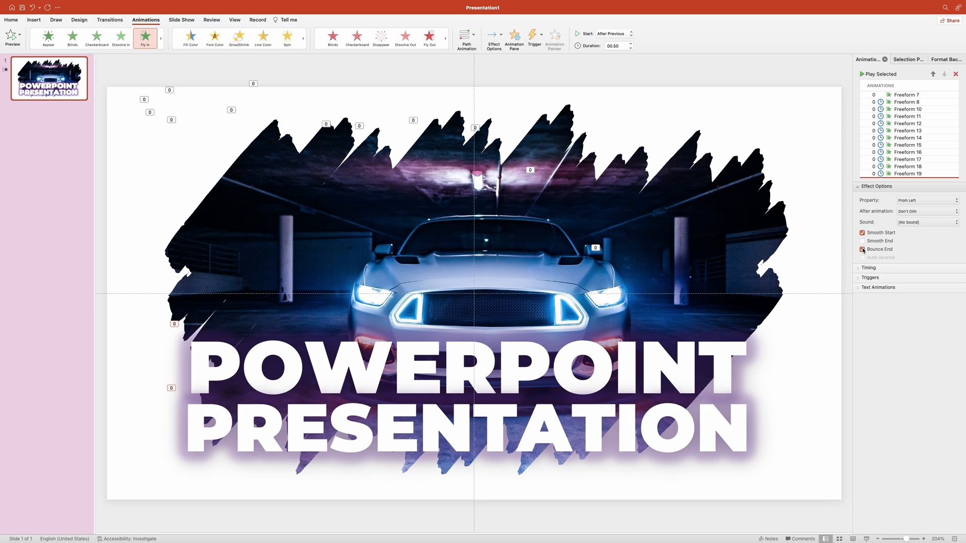